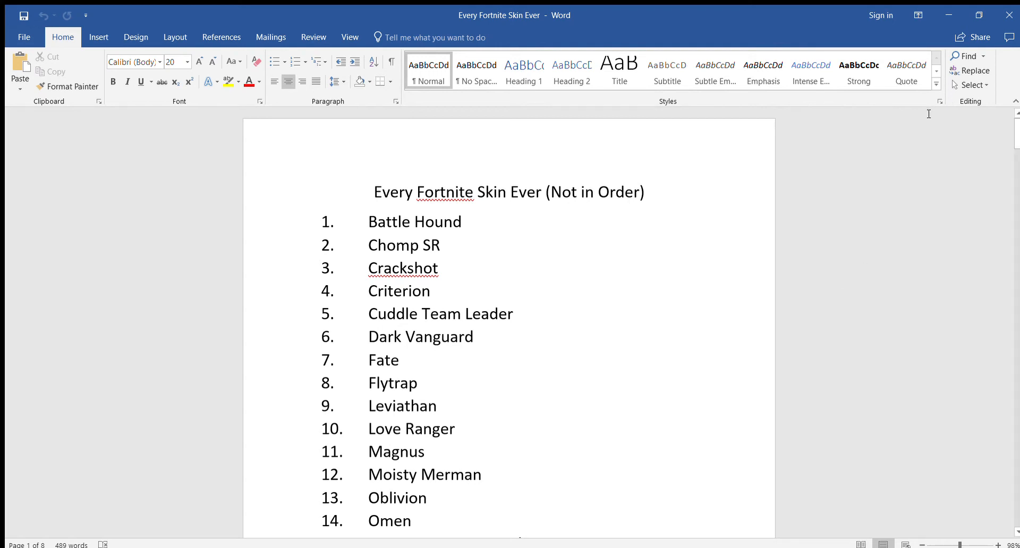
Step: Place the cursor at the title's start and scroll down through the first page of skins
left_click(375, 192)
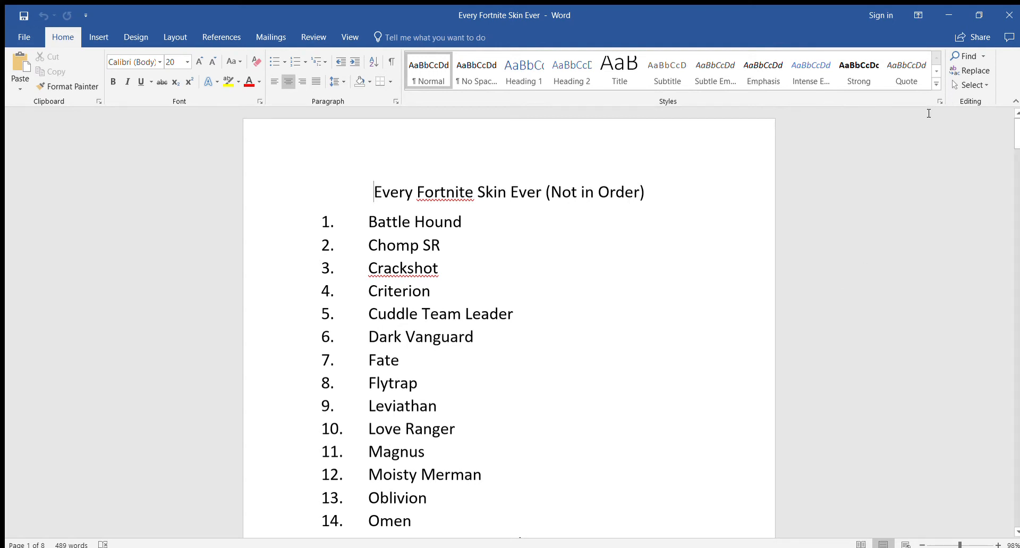
mouse_move(885, 112)
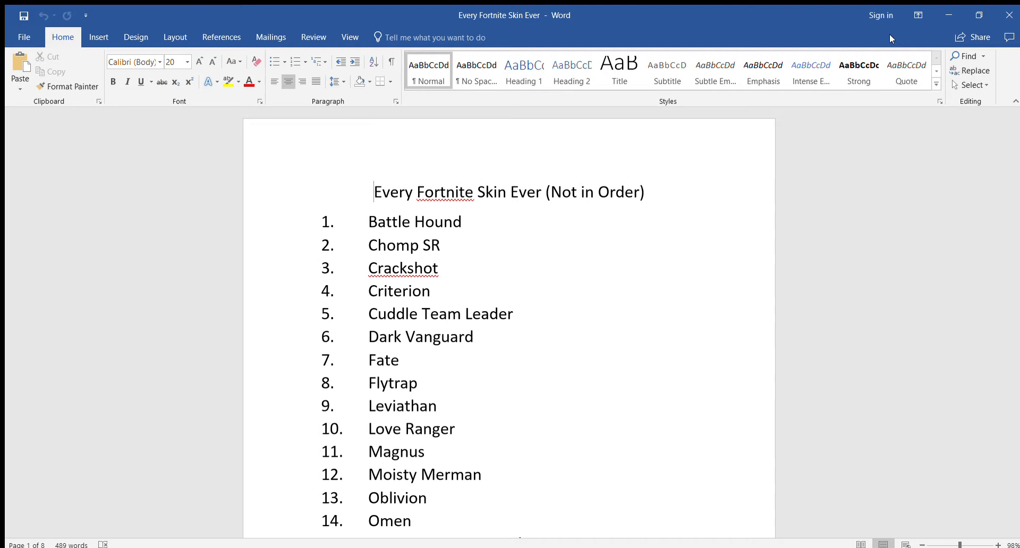
mouse_move(513, 32)
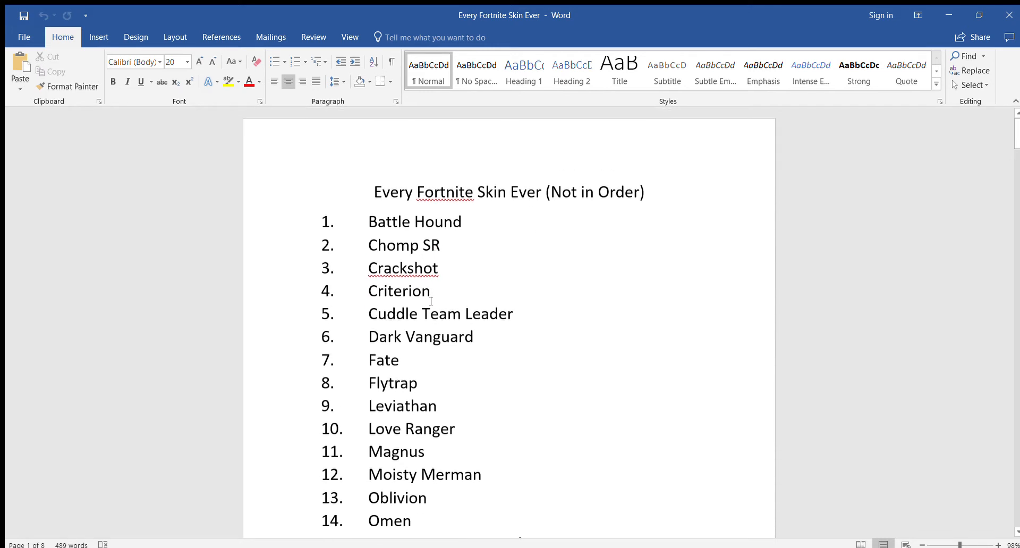
scroll("down", 3)
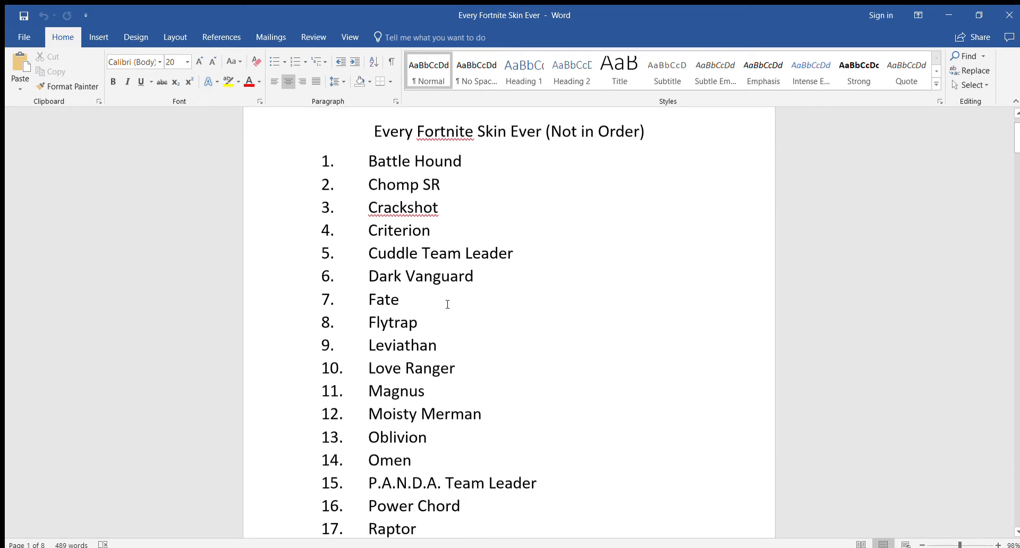
scroll("down", 3)
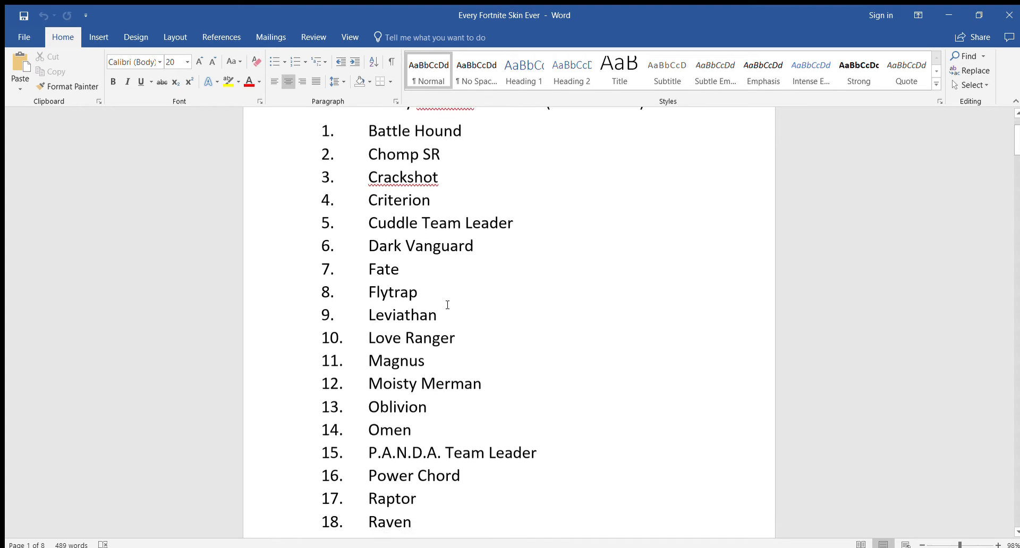
scroll("down", 3)
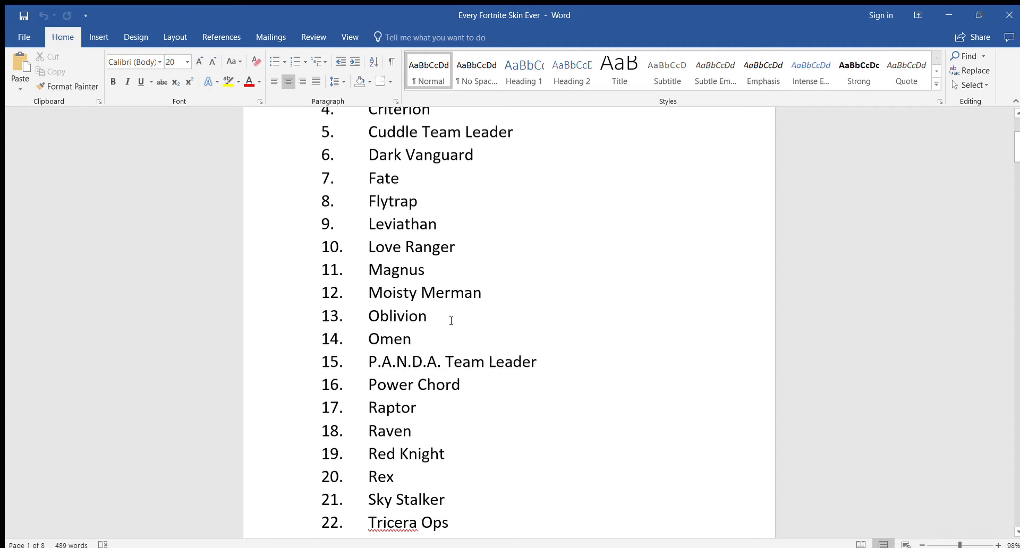
scroll("down", 3)
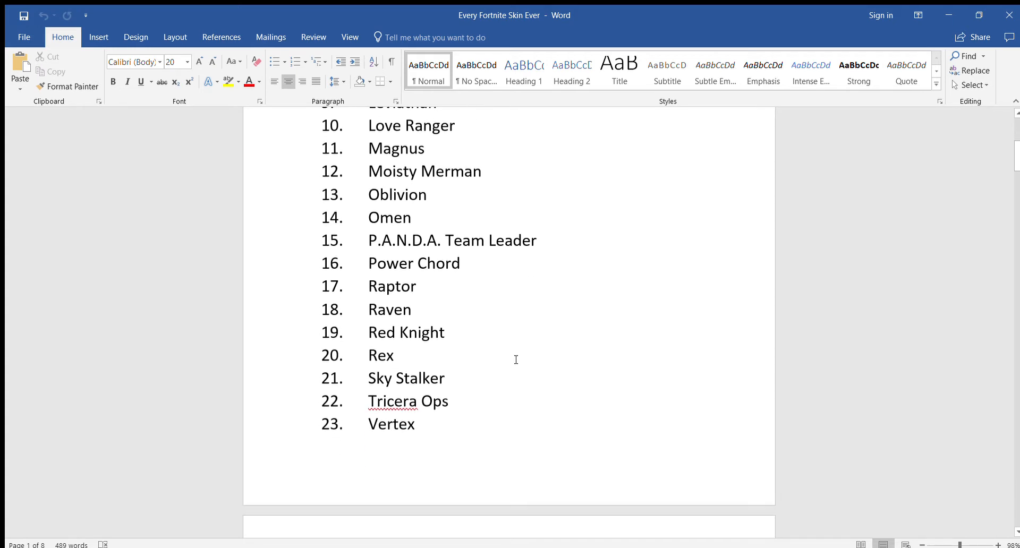
scroll("down", 3)
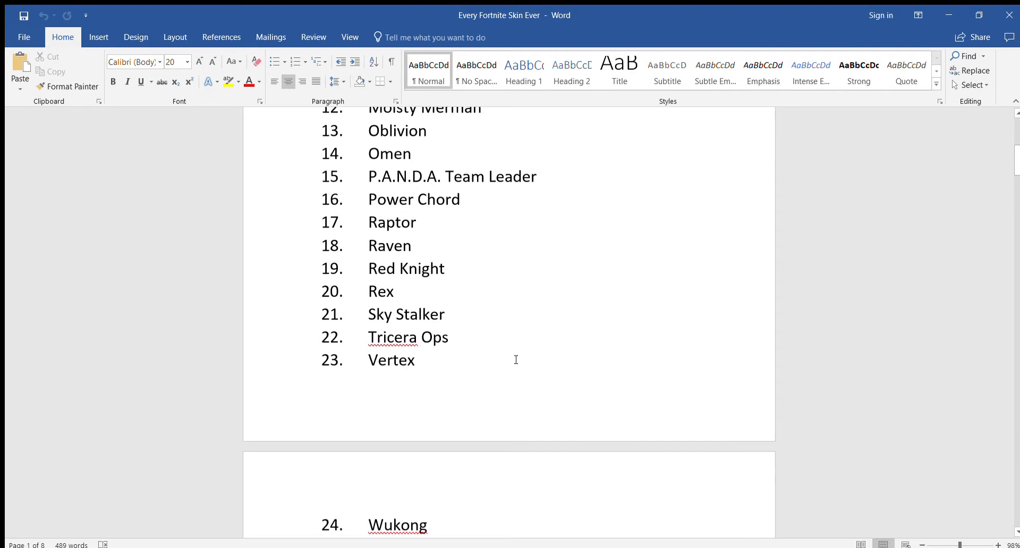
scroll("down", 3)
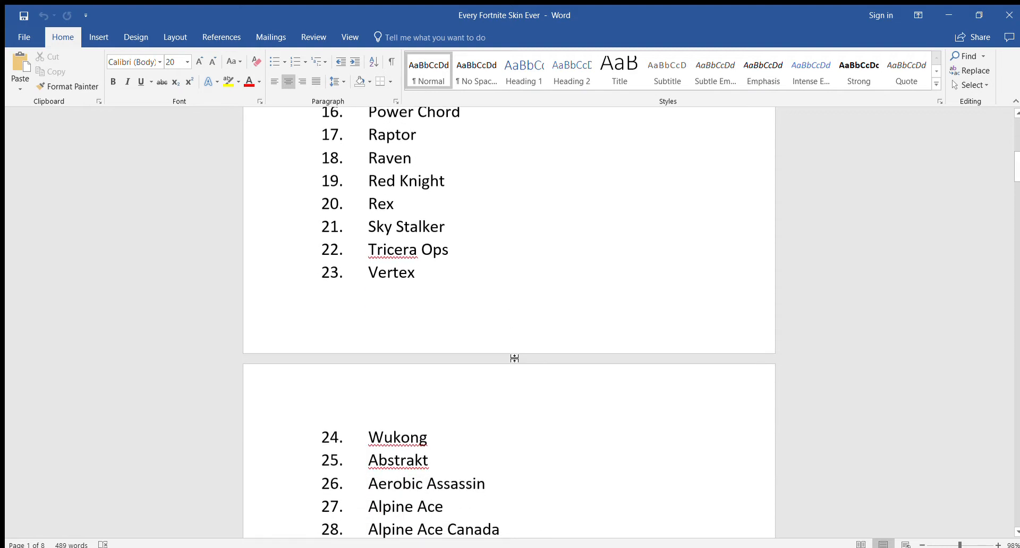
scroll("down", 3)
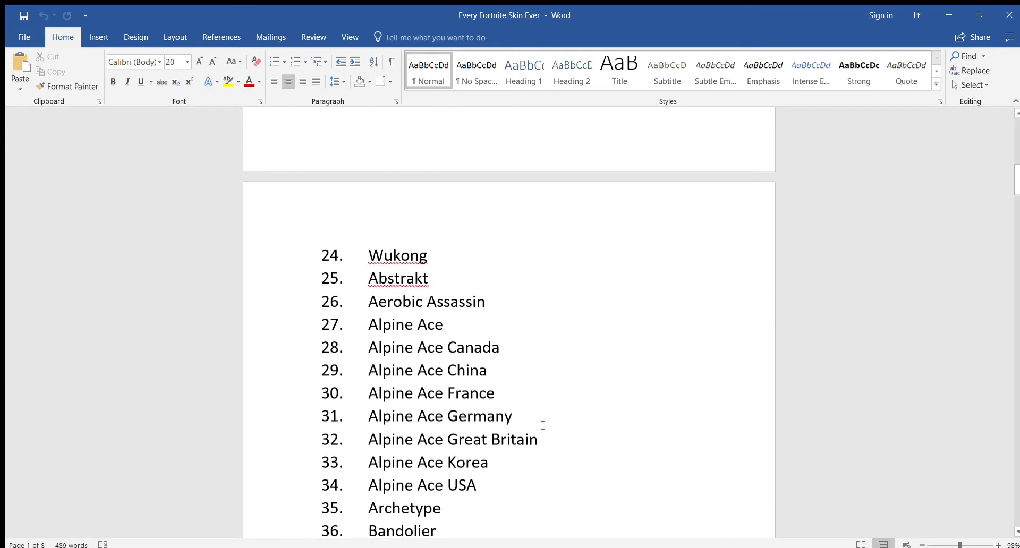
mouse_move(535, 452)
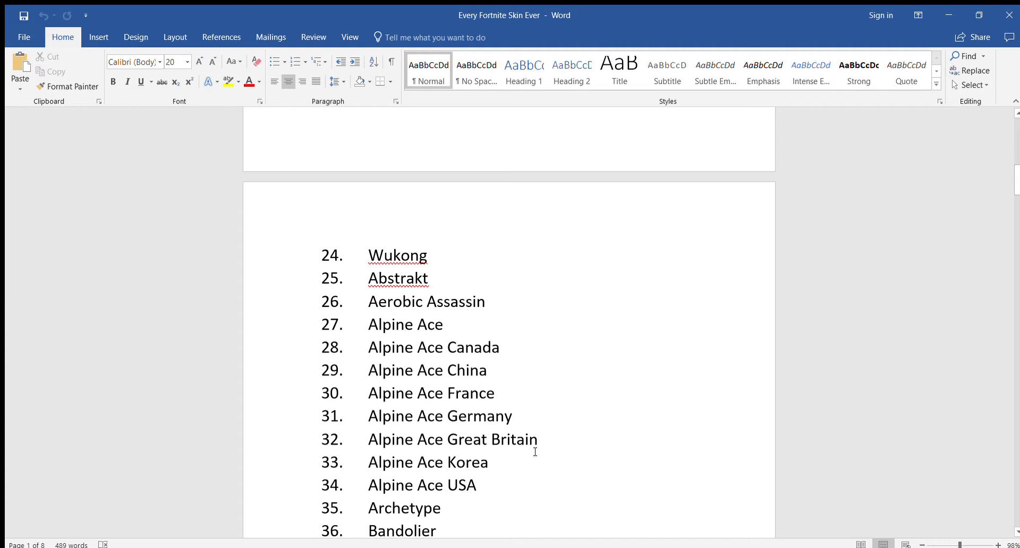
Step: Scroll on until entry 47, Highland Warrior, shows with page 2 starting at 48, Maverick
scroll("down", 3)
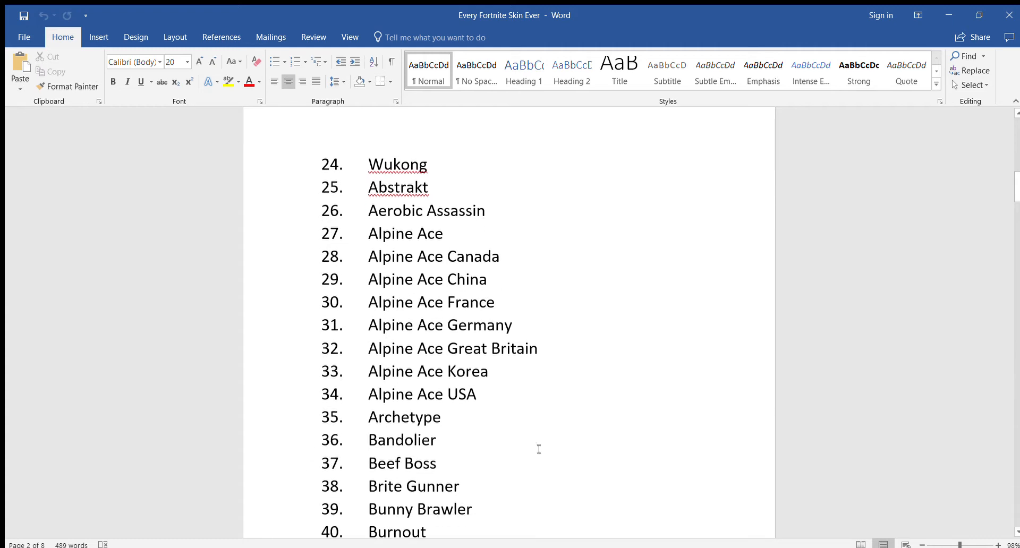
scroll("down", 3)
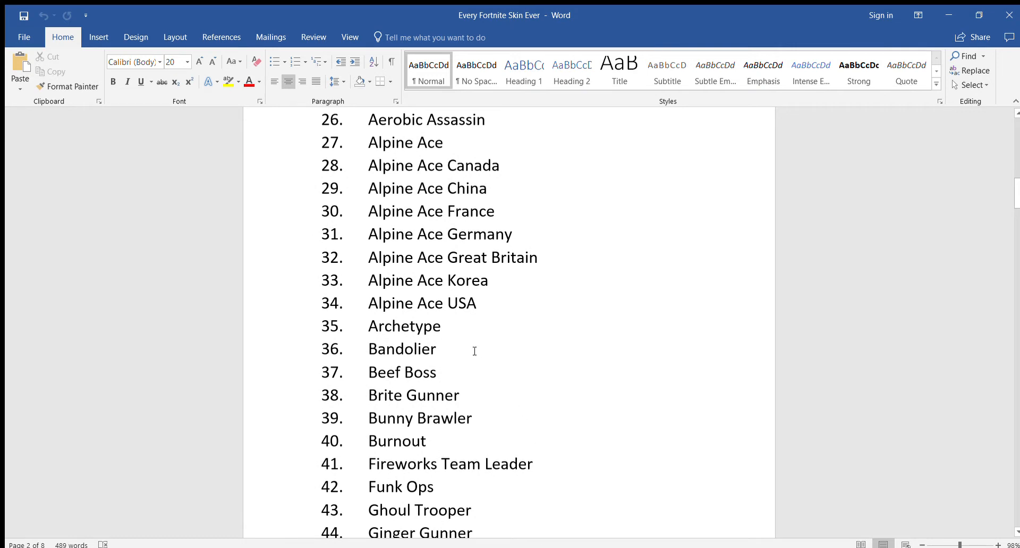
scroll("down", 3)
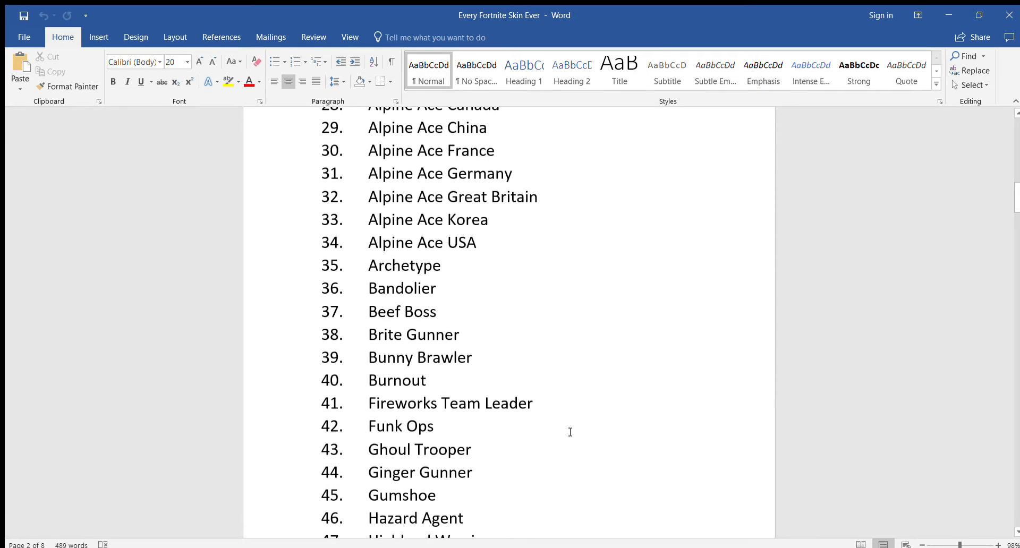
scroll("down", 3)
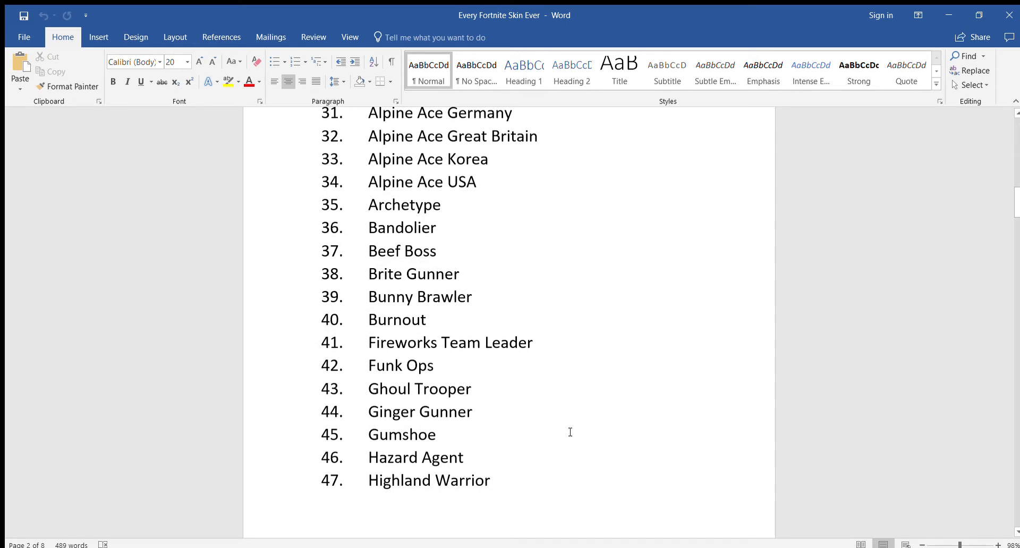
scroll("down", 3)
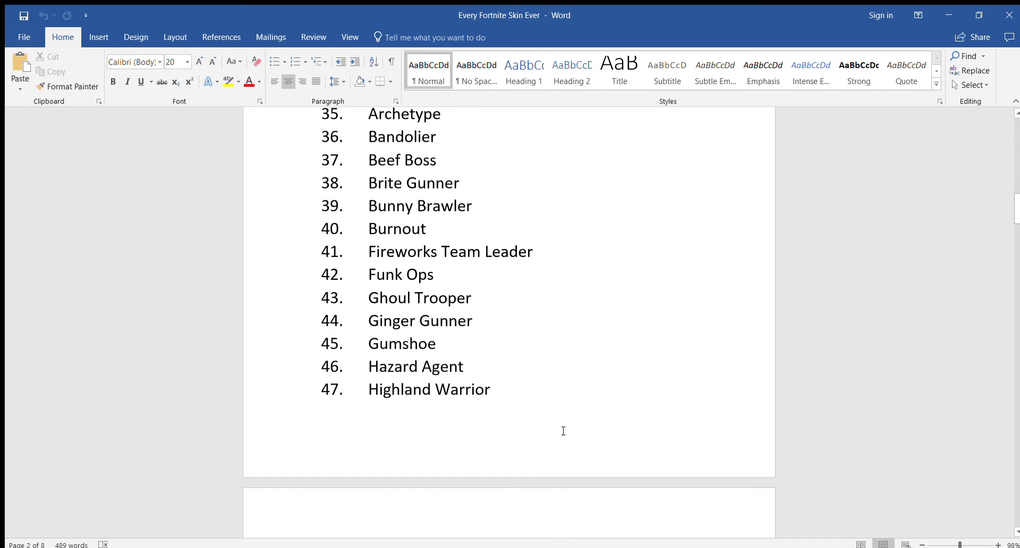
scroll("down", 3)
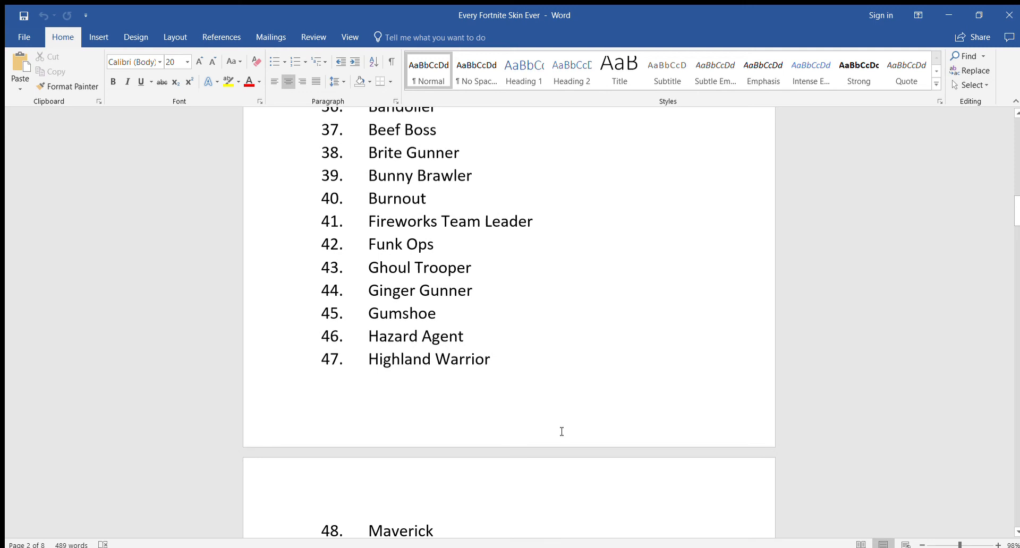
Step: Scroll down the list from entry 51 past the Mogul Master entries
scroll("down", 3)
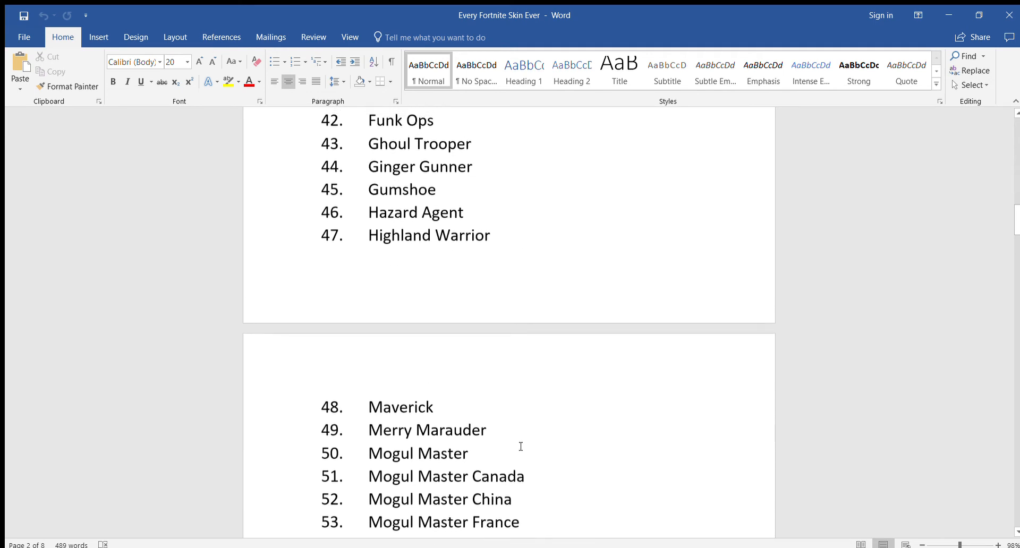
scroll("down", 3)
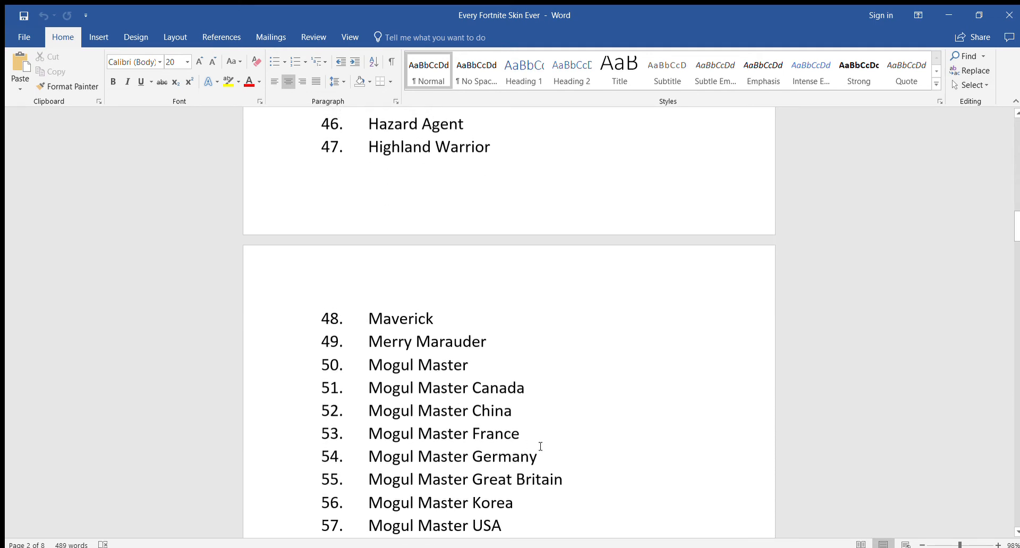
mouse_move(550, 447)
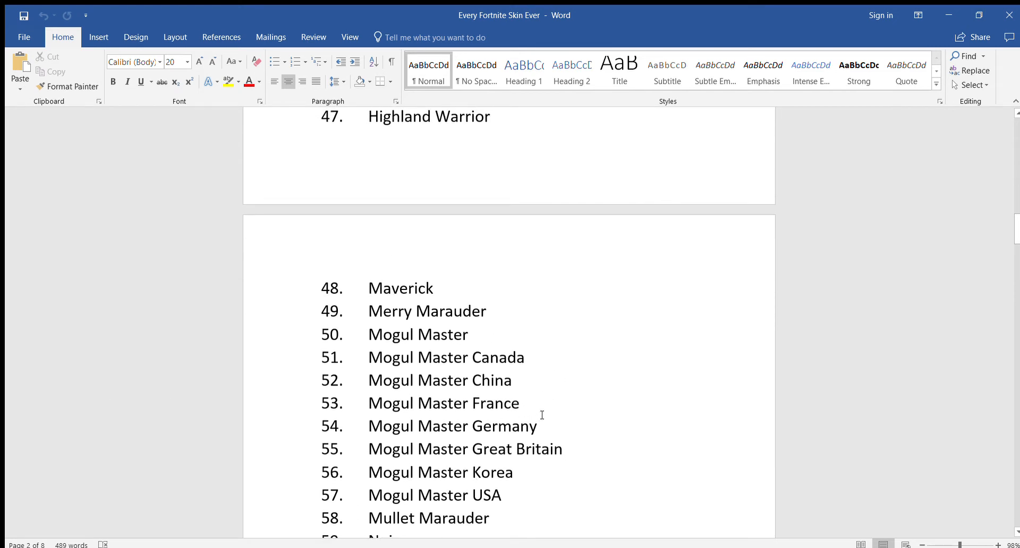
scroll("down", 3)
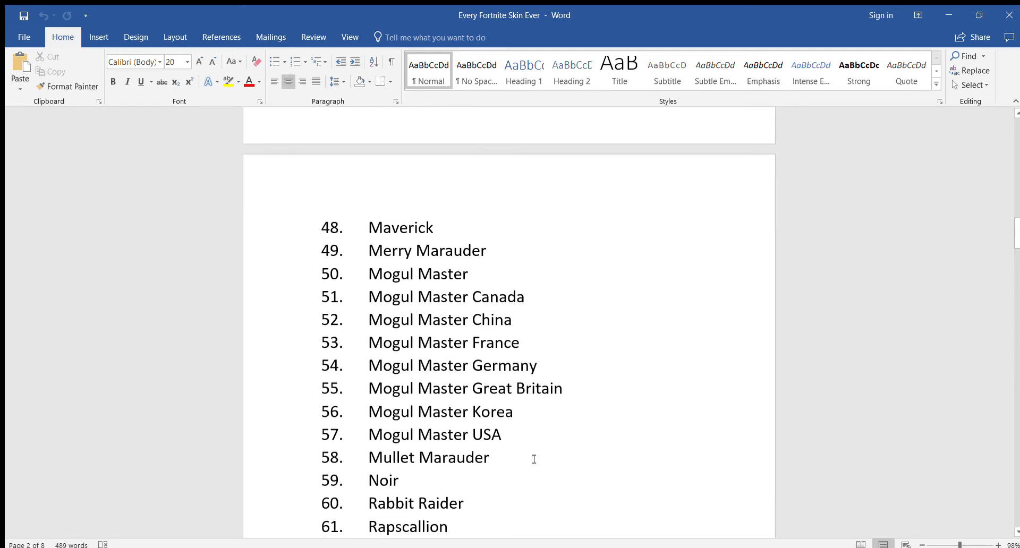
scroll("down", 3)
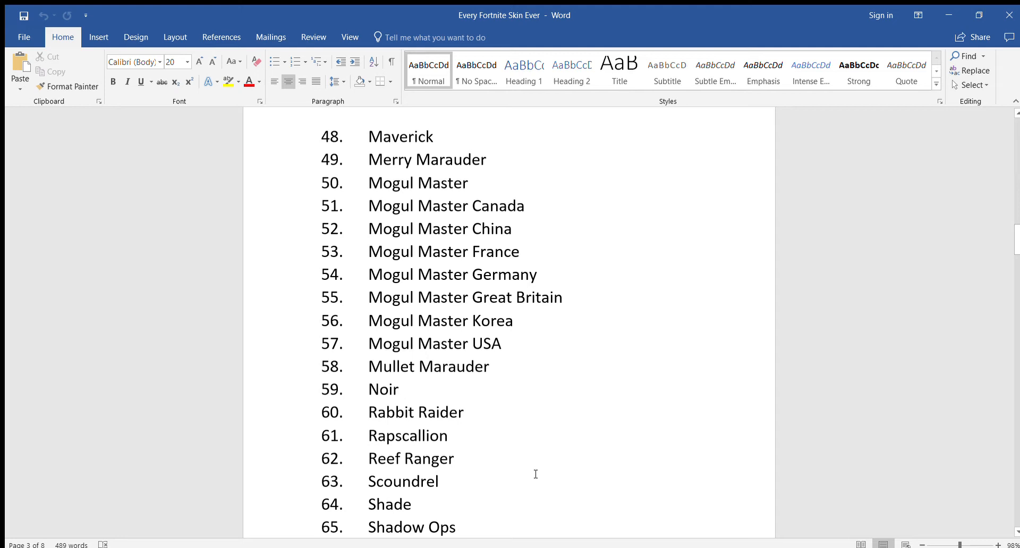
mouse_move(556, 428)
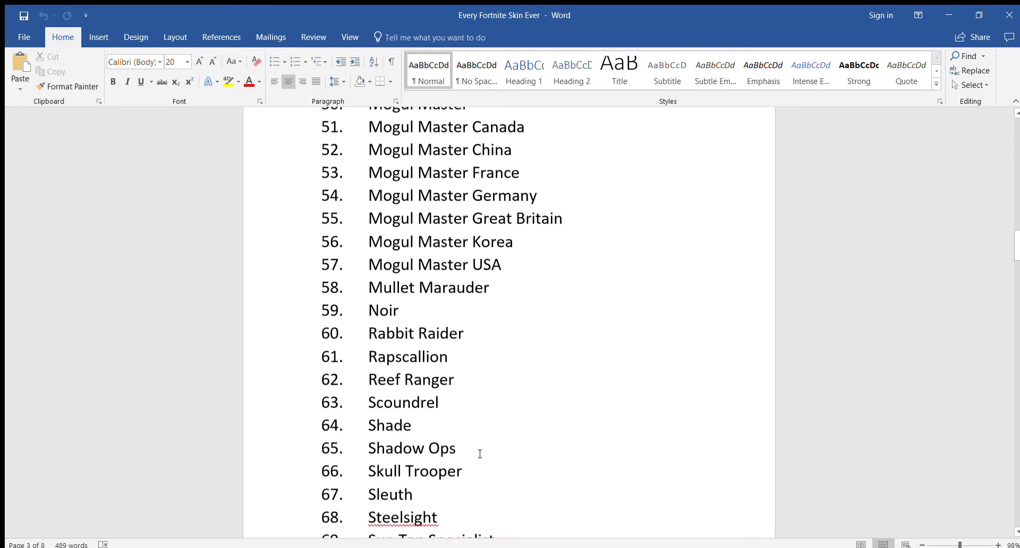
scroll("down", 3)
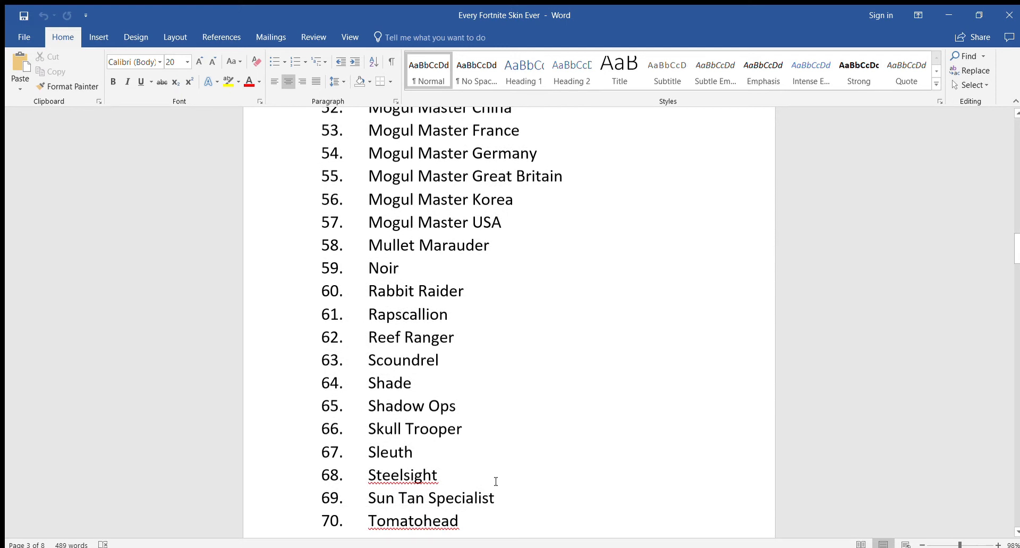
scroll("down", 3)
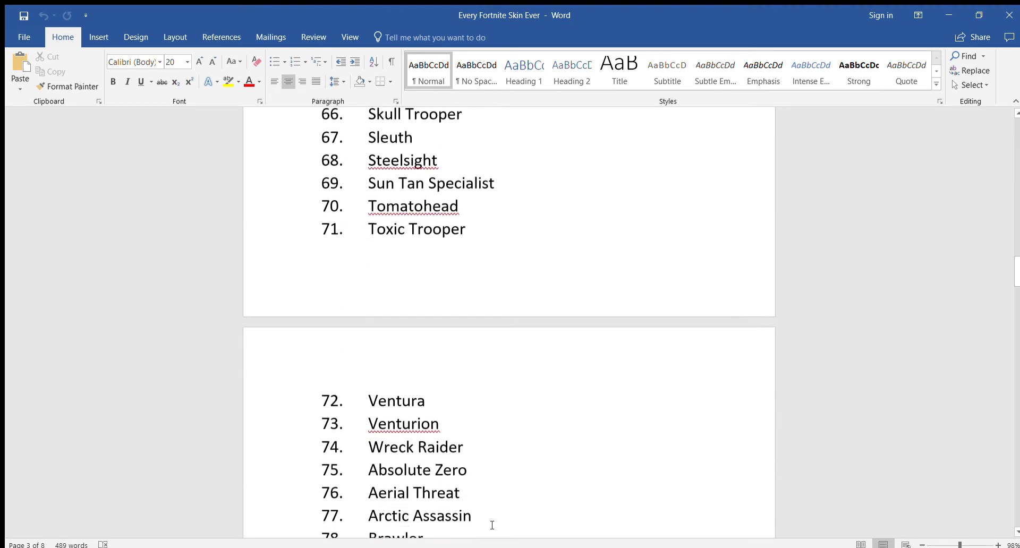
scroll("down", 3)
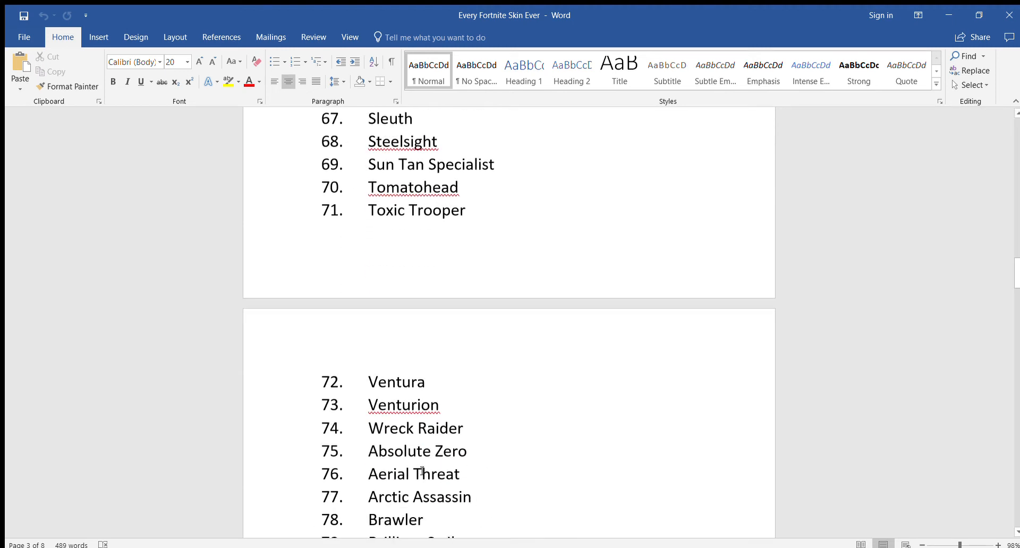
scroll("down", 3)
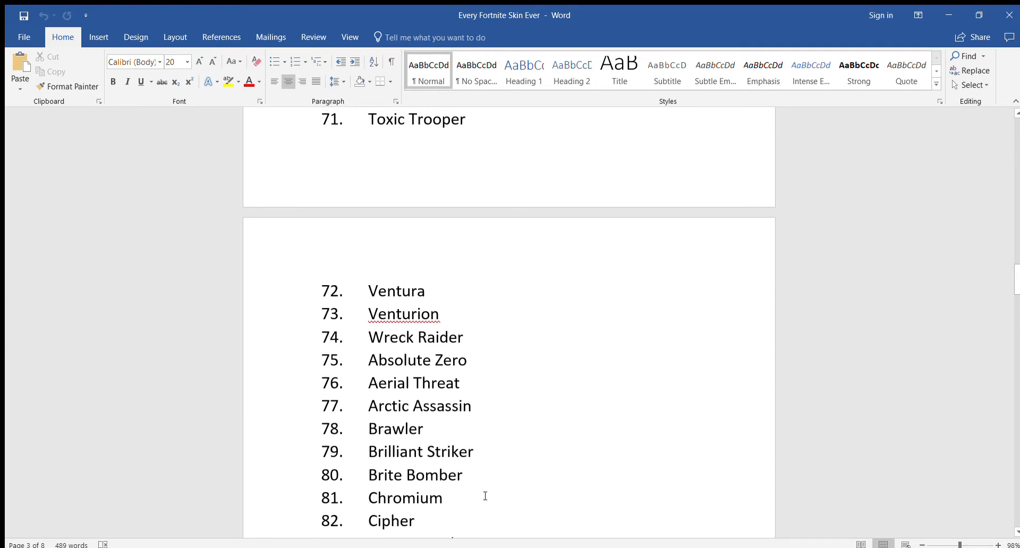
scroll("down", 3)
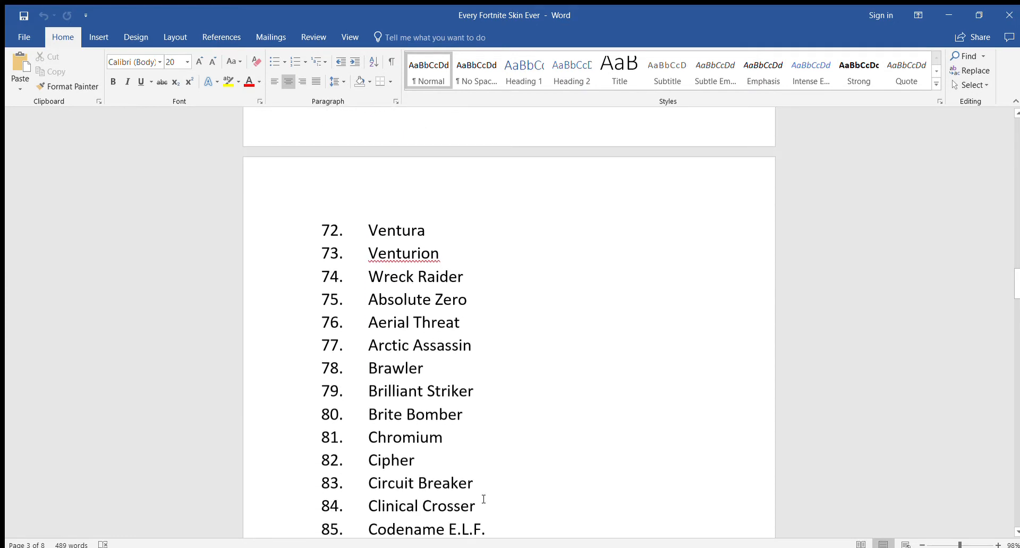
scroll("down", 3)
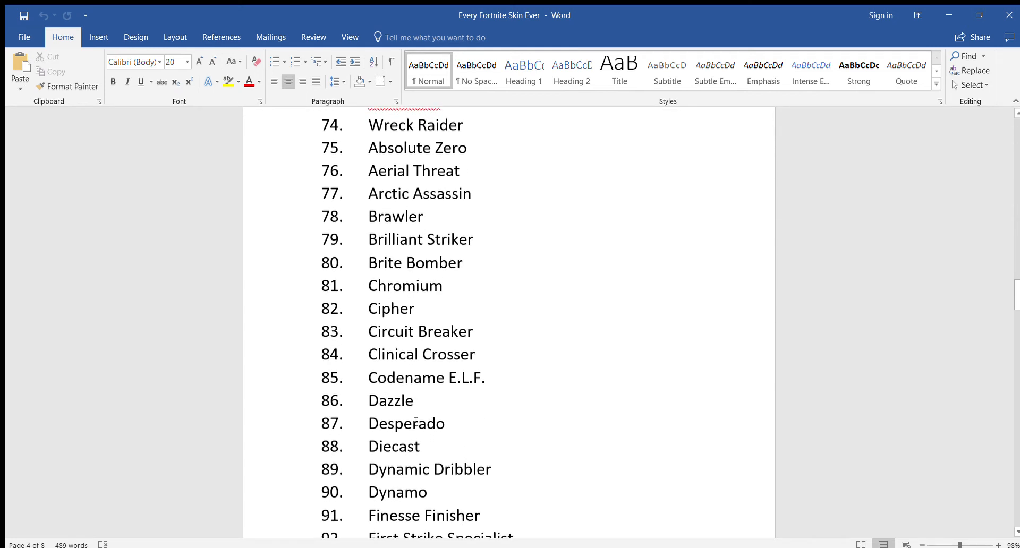
scroll("down", 3)
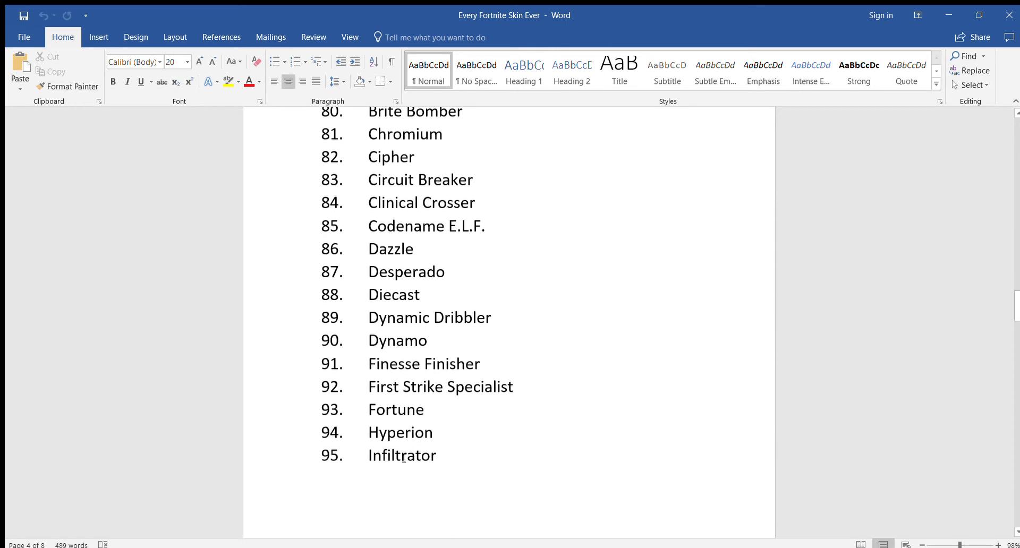
scroll("down", 3)
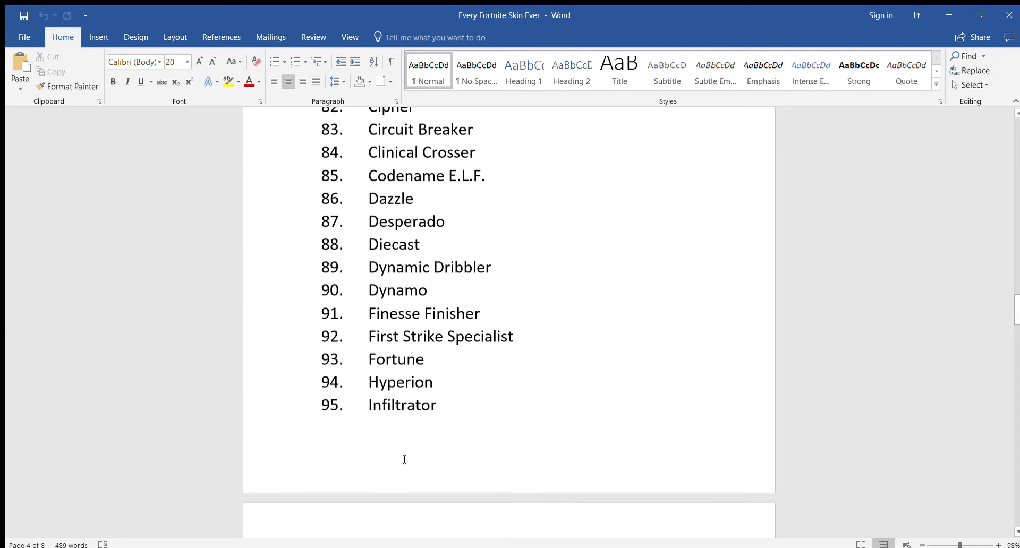
scroll("down", 3)
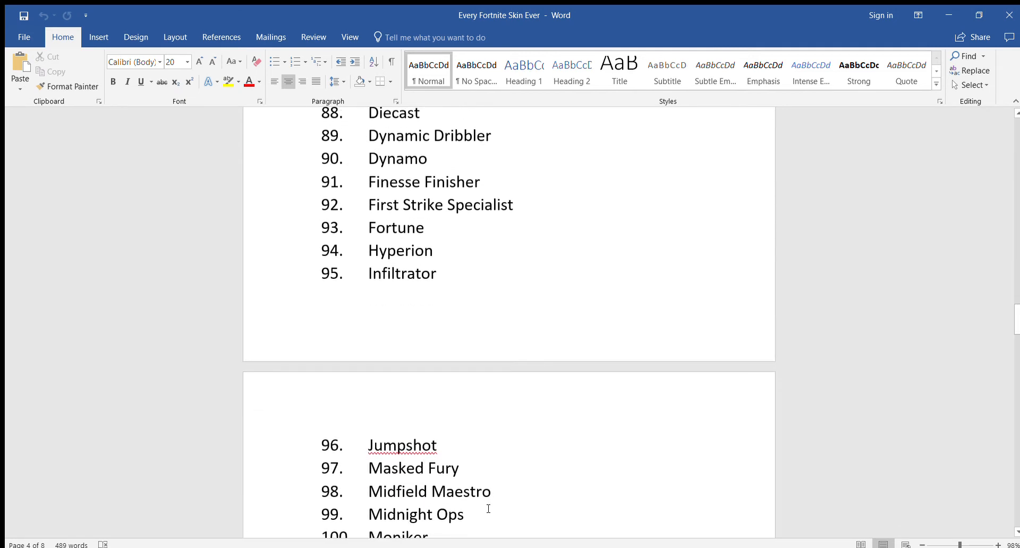
Step: Scroll further until entry 143, Redline, is visible on page 6
scroll("down", 3)
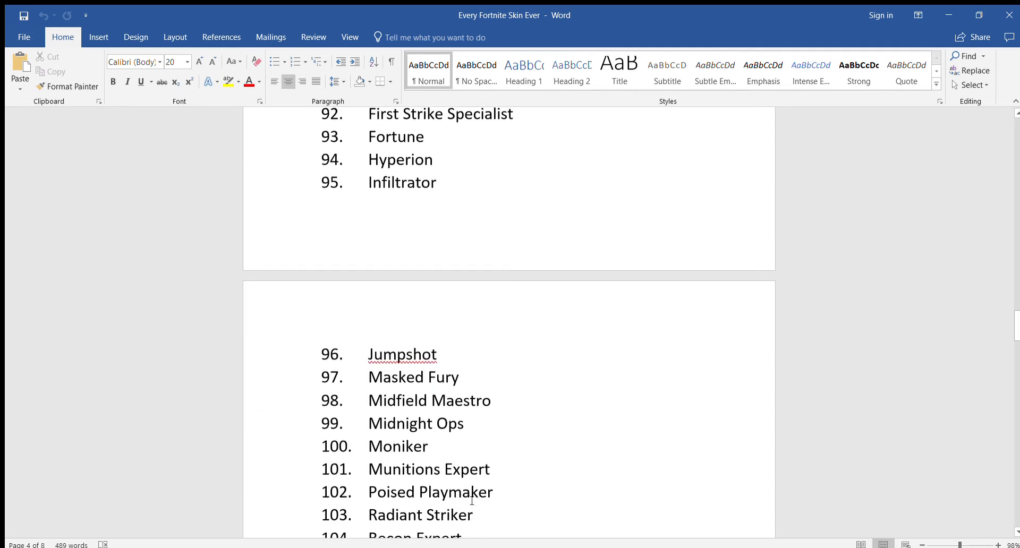
scroll("down", 3)
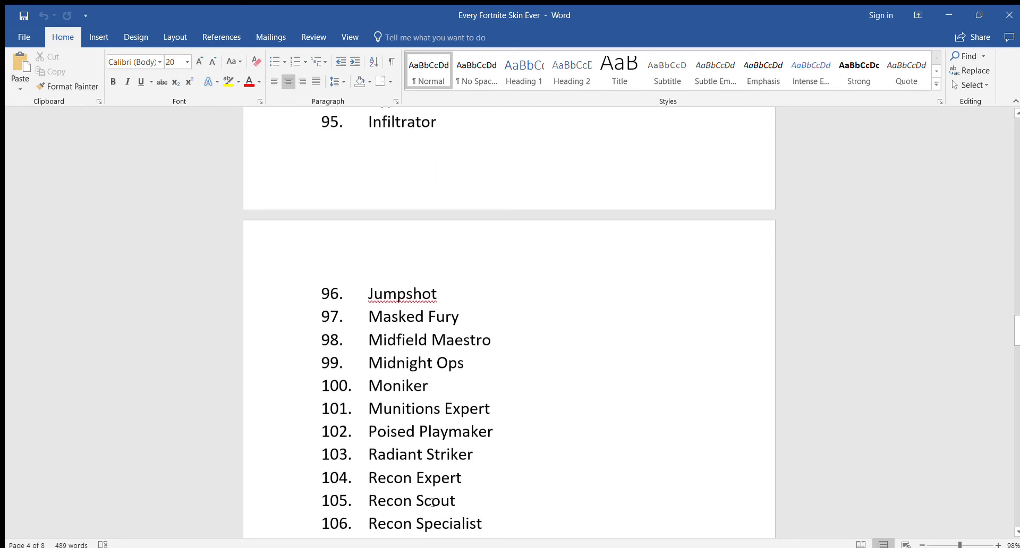
scroll("down", 3)
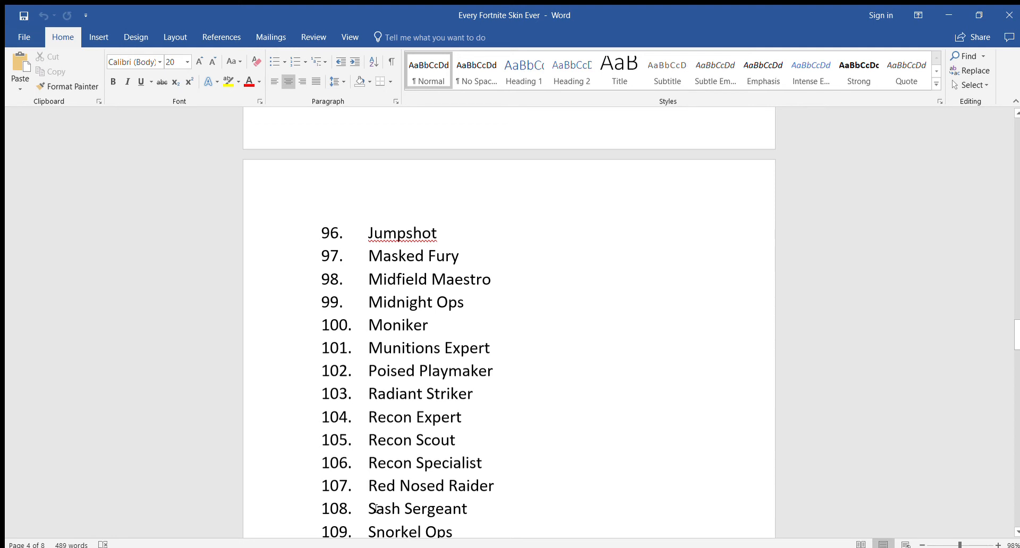
scroll("down", 3)
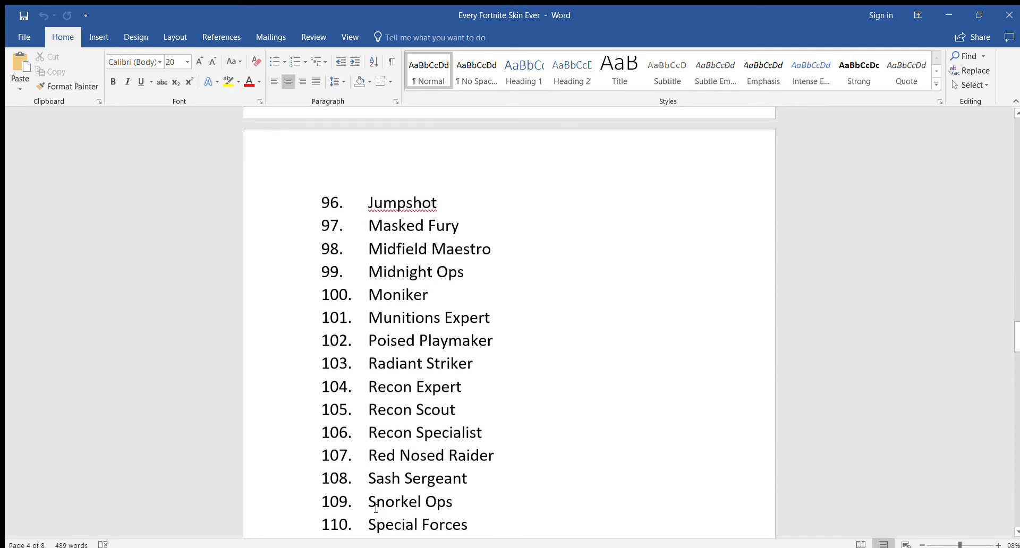
scroll("down", 3)
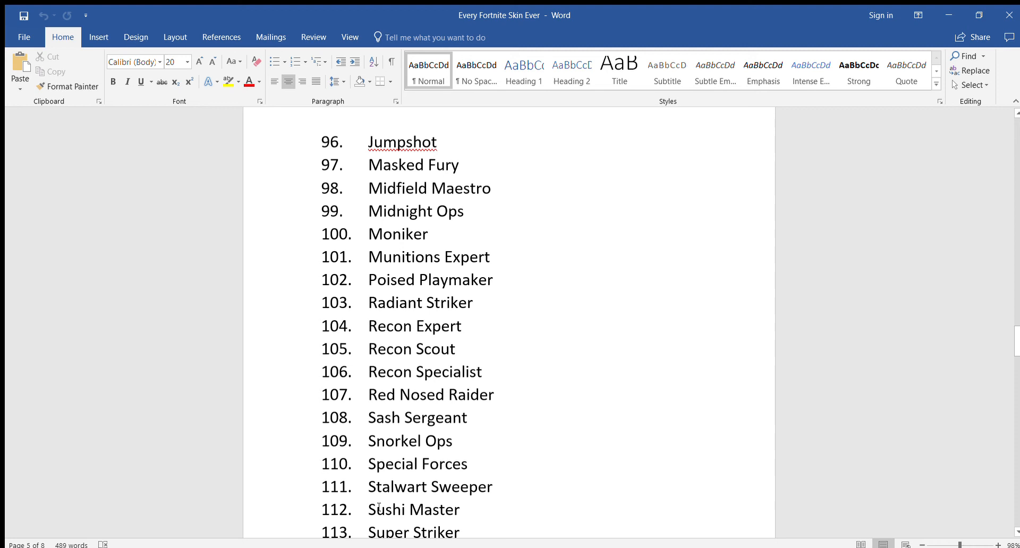
scroll("down", 3)
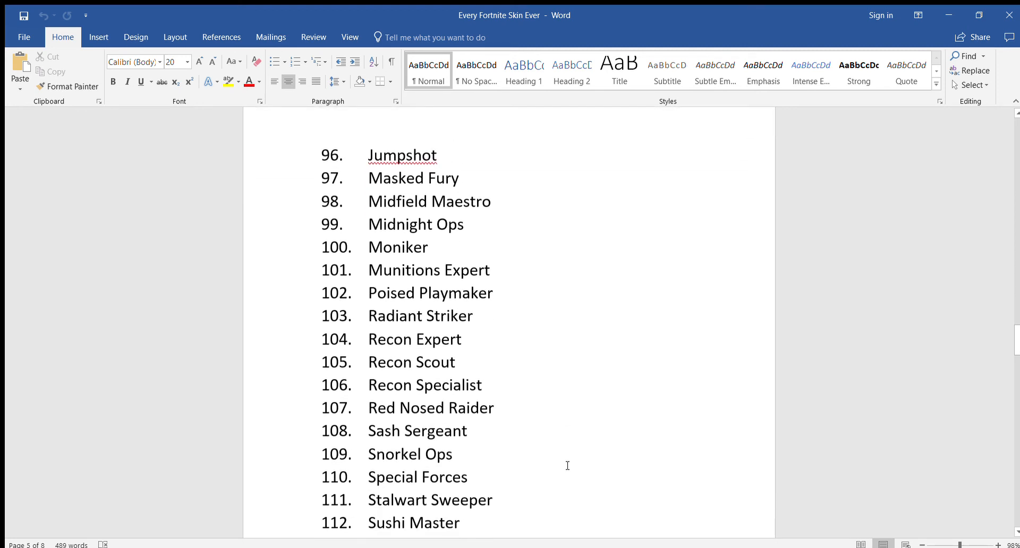
scroll("down", 3)
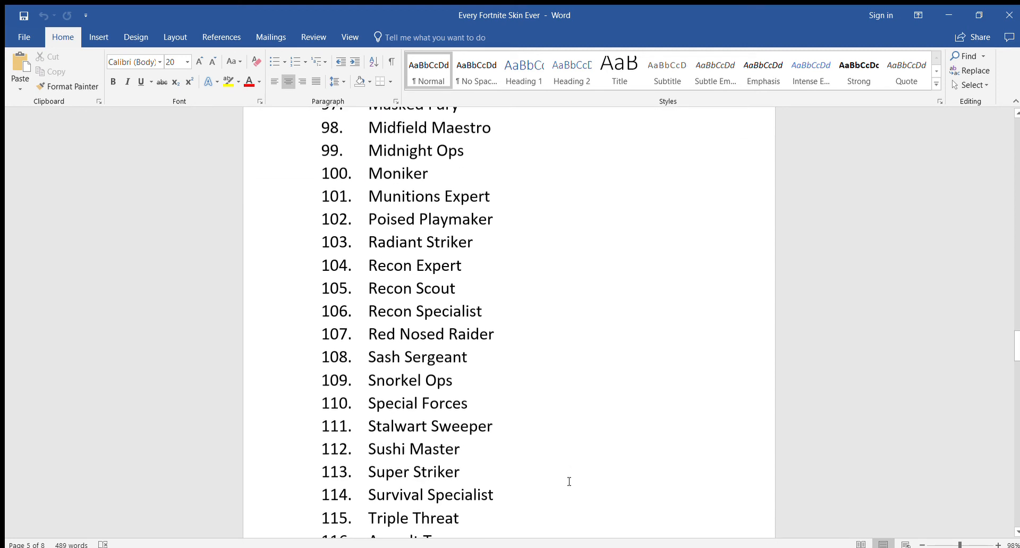
scroll("down", 3)
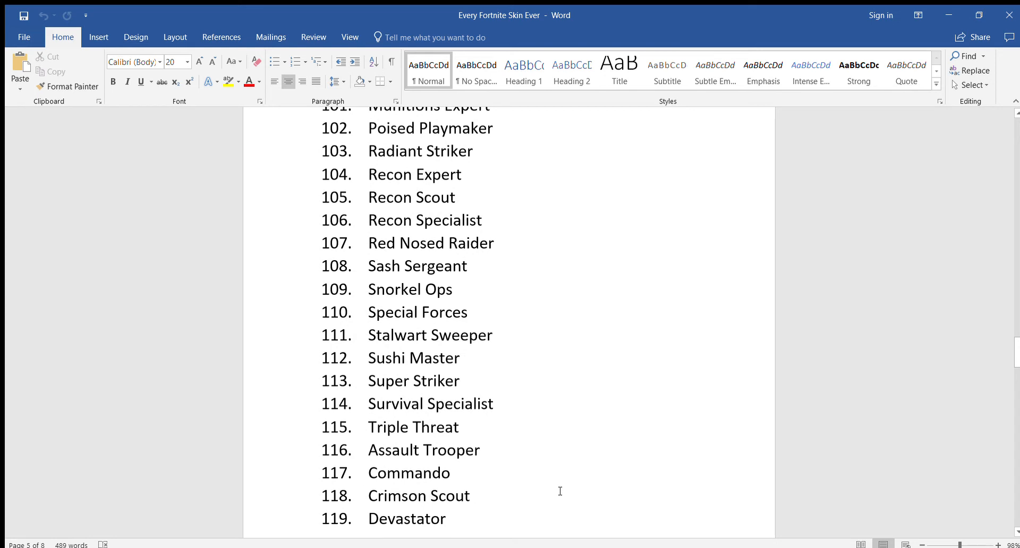
mouse_move(366, 440)
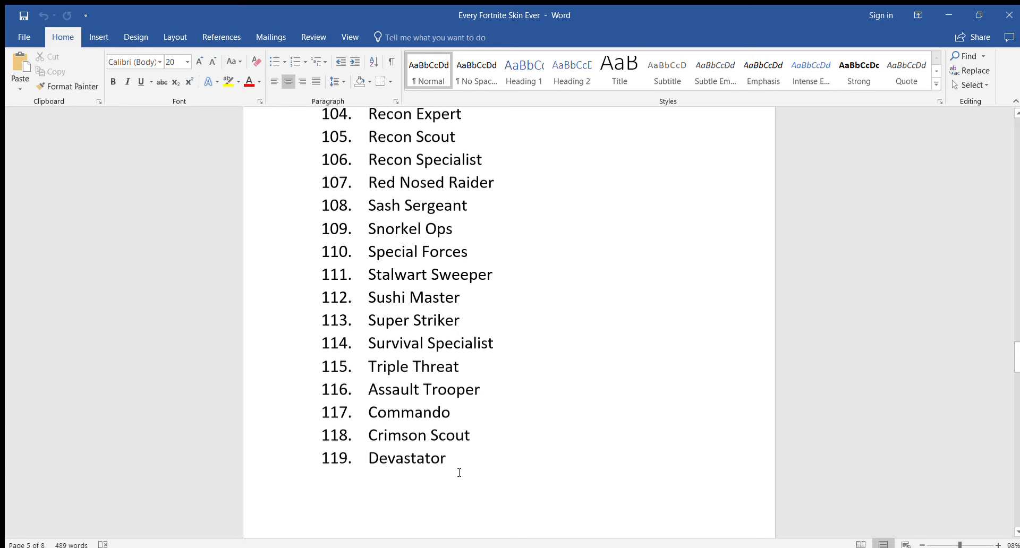
scroll("down", 3)
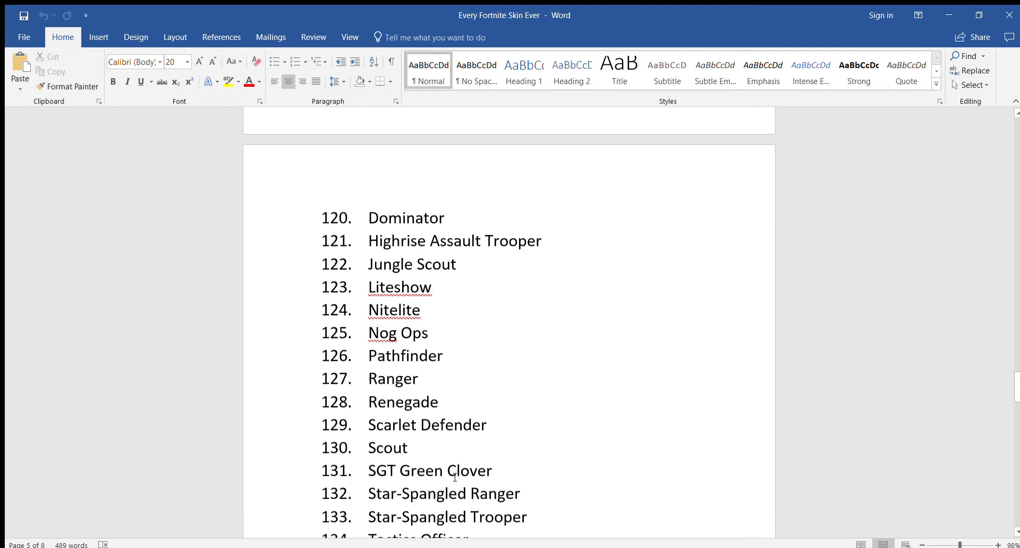
scroll("down", 3)
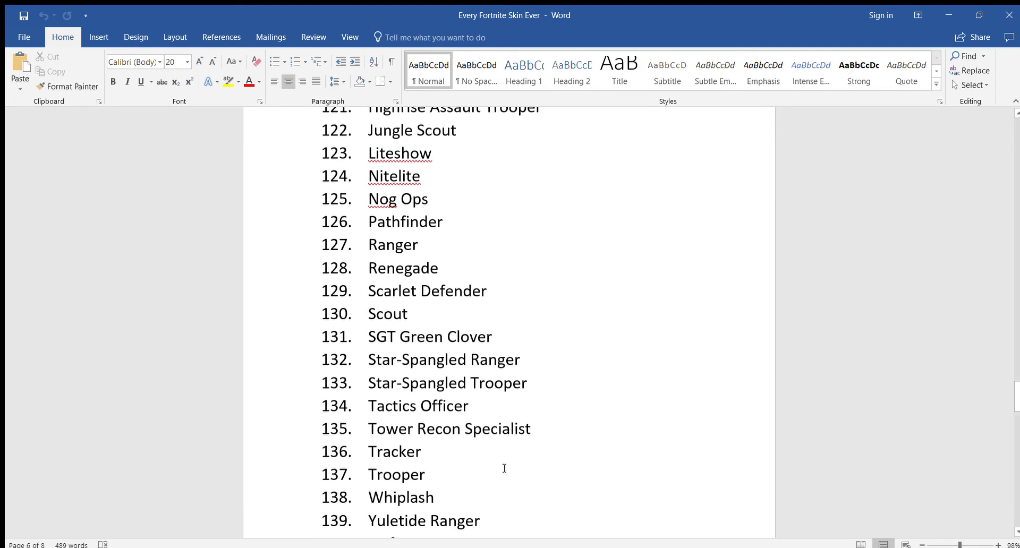
scroll("down", 3)
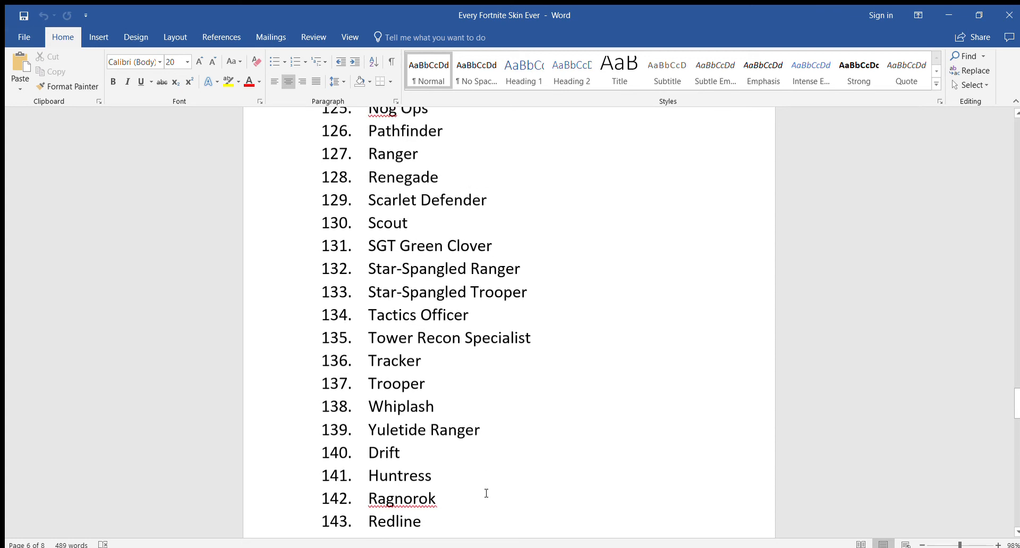
scroll("down", 3)
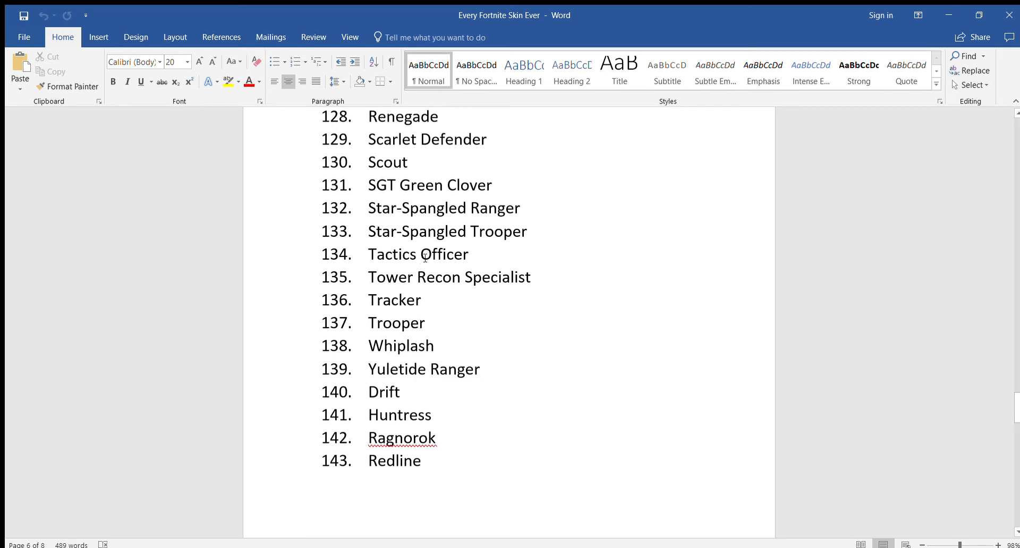
scroll("down", 3)
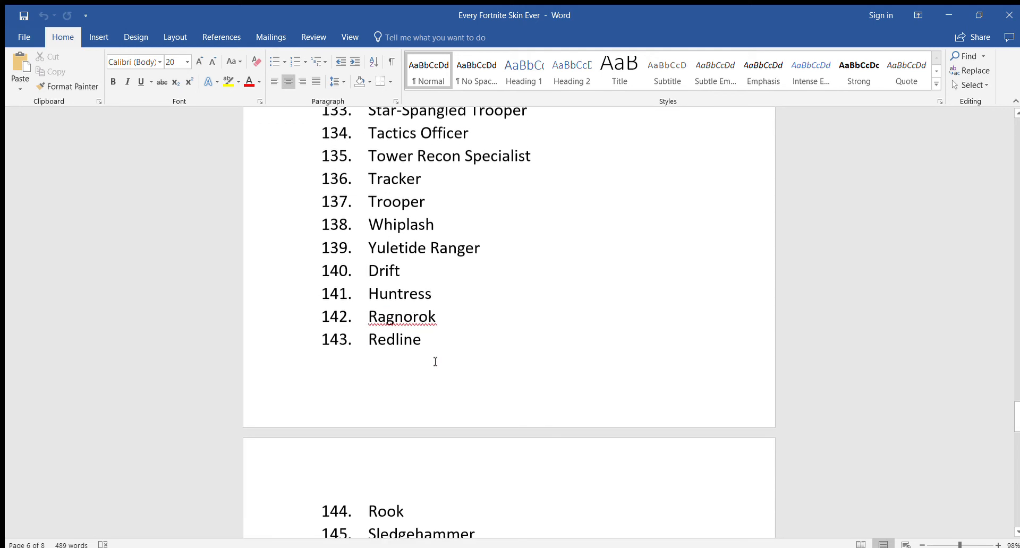
Step: Scroll past entry 143 to the last item, 174 Default Skin, on page 7
scroll("down", 3)
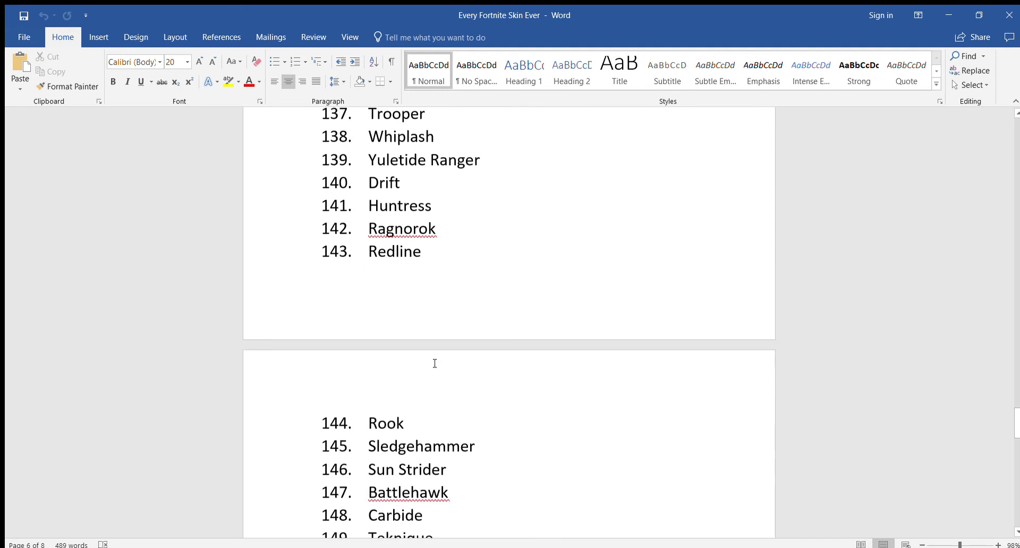
scroll("down", 3)
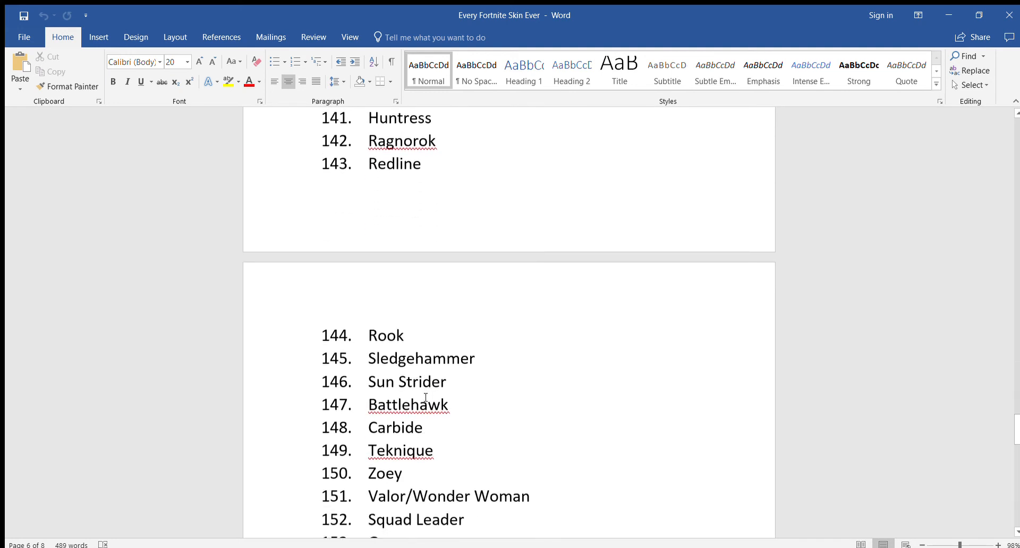
scroll("down", 3)
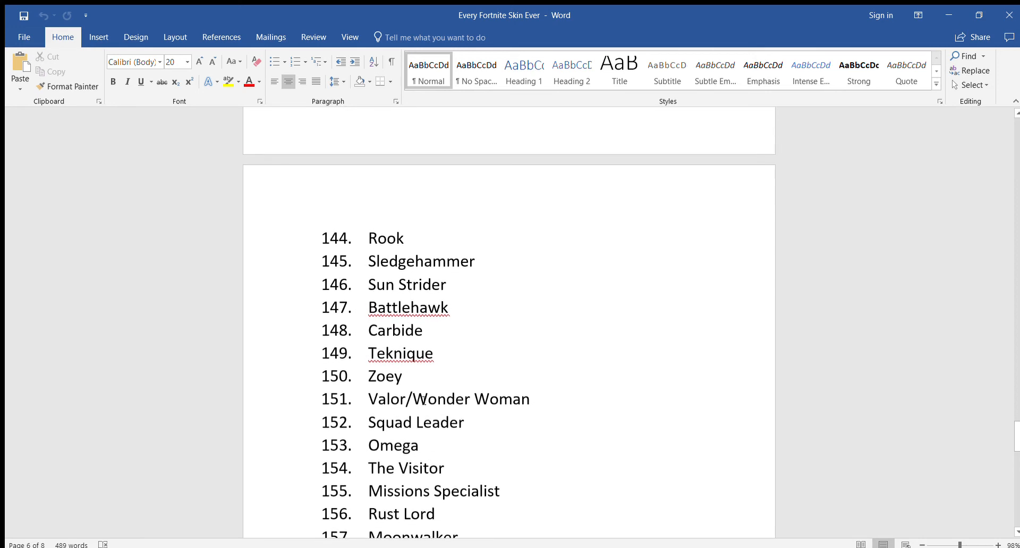
scroll("down", 3)
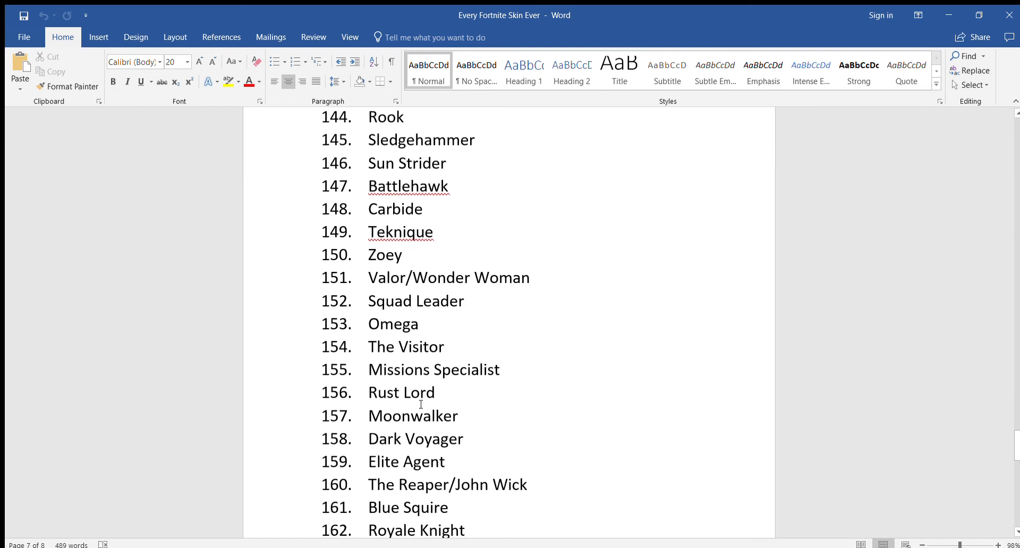
scroll("down", 3)
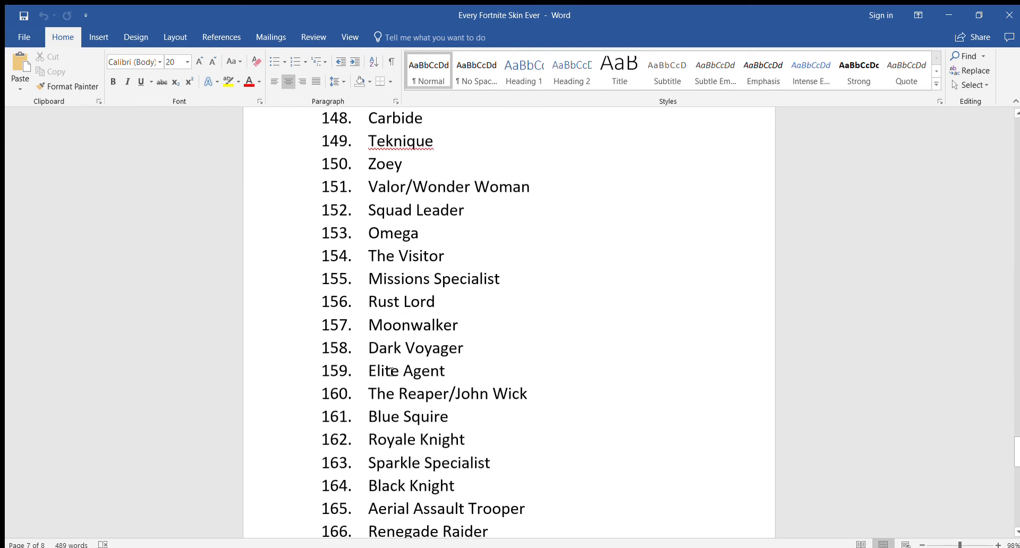
scroll("down", 3)
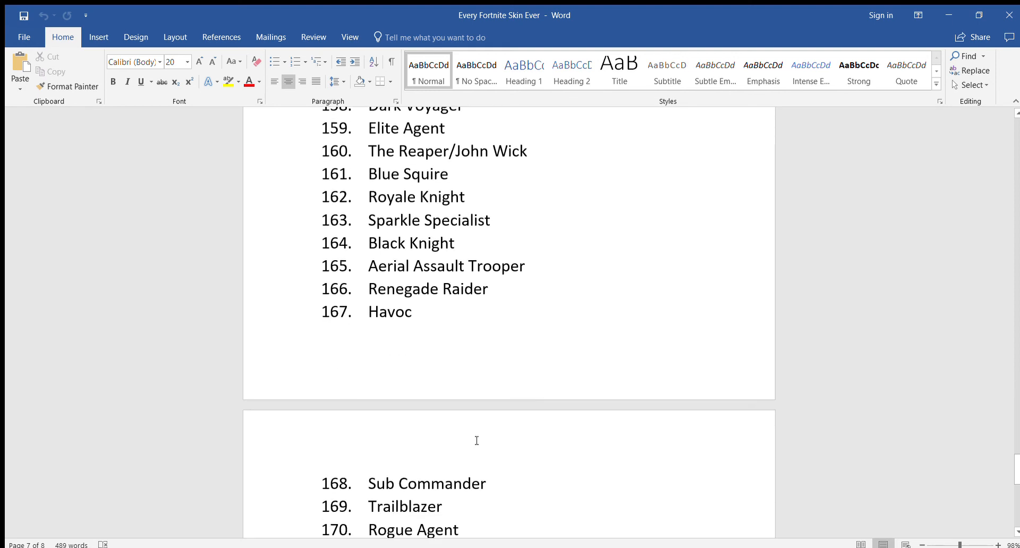
scroll("down", 3)
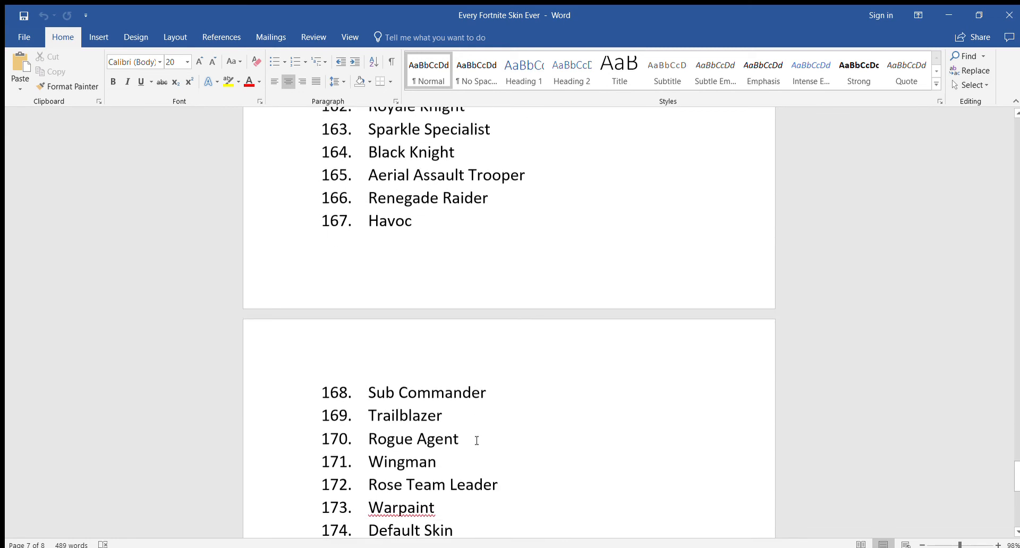
scroll("down", 3)
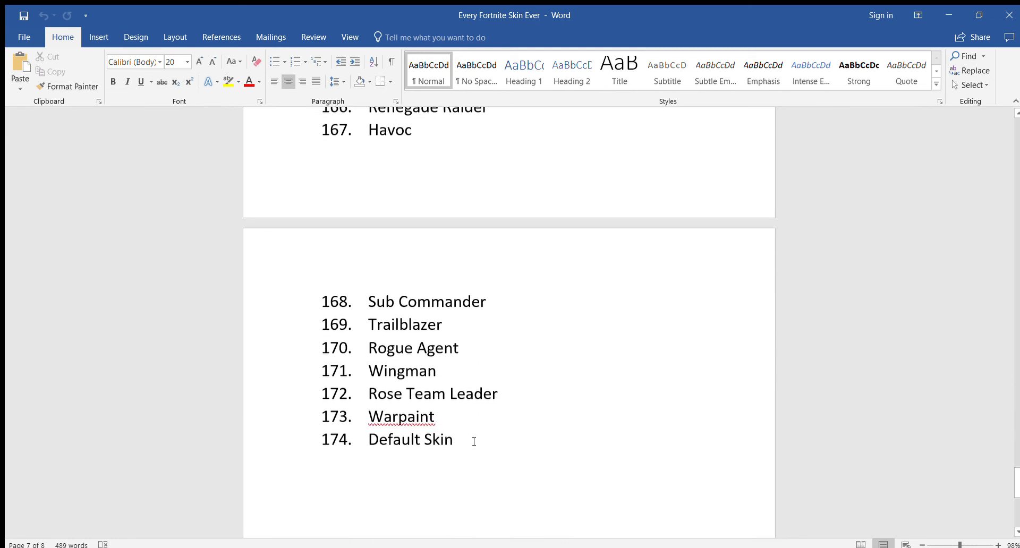
mouse_move(439, 397)
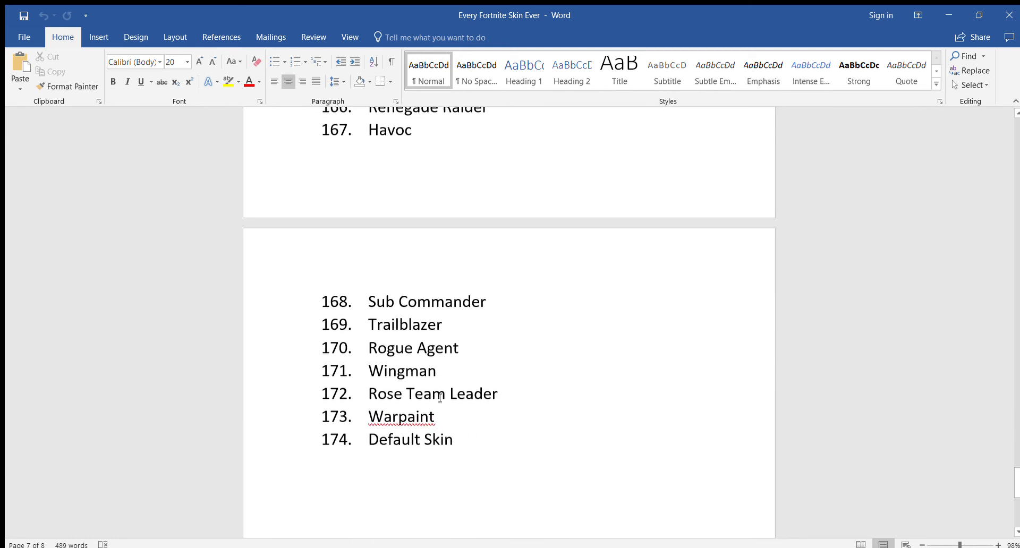
mouse_move(453, 425)
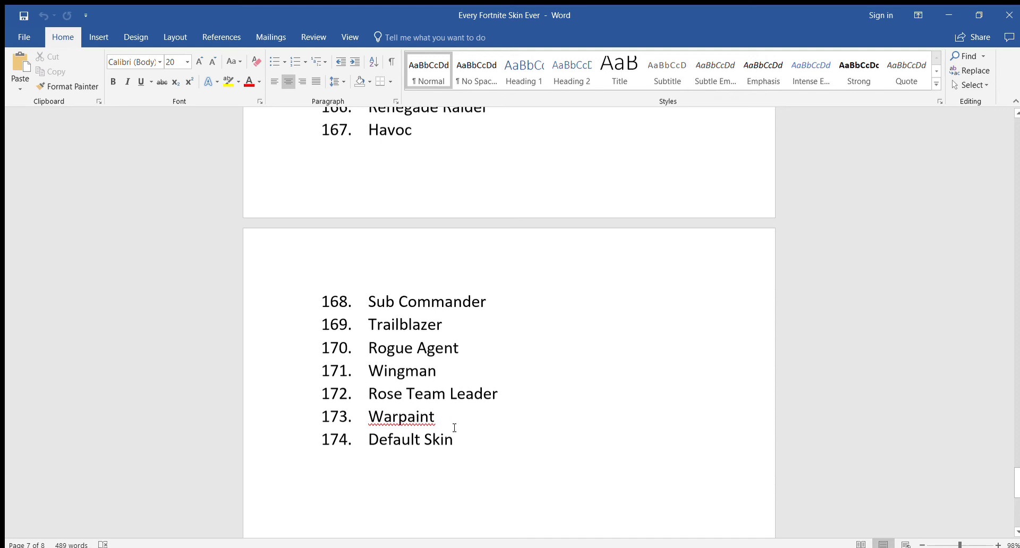
mouse_move(492, 456)
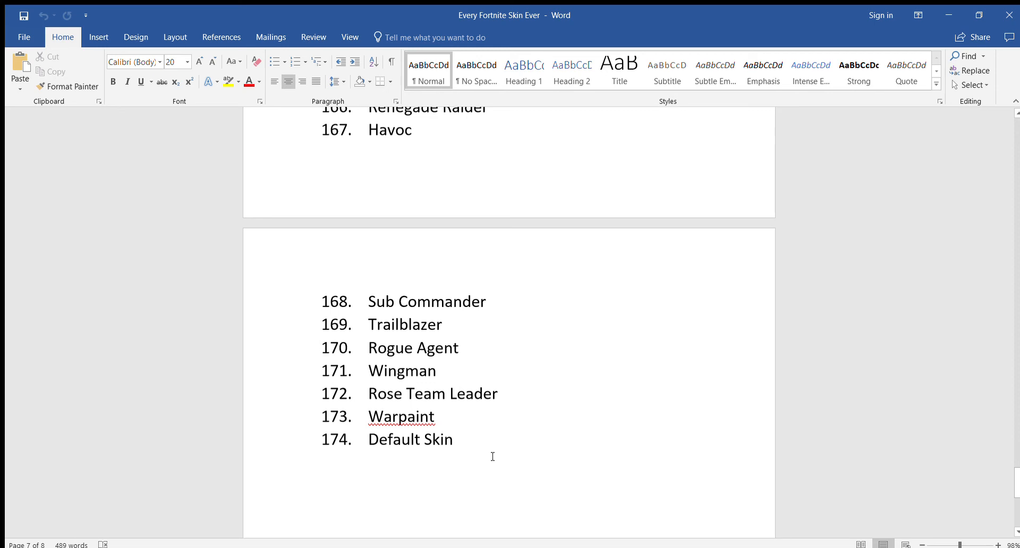
mouse_move(503, 460)
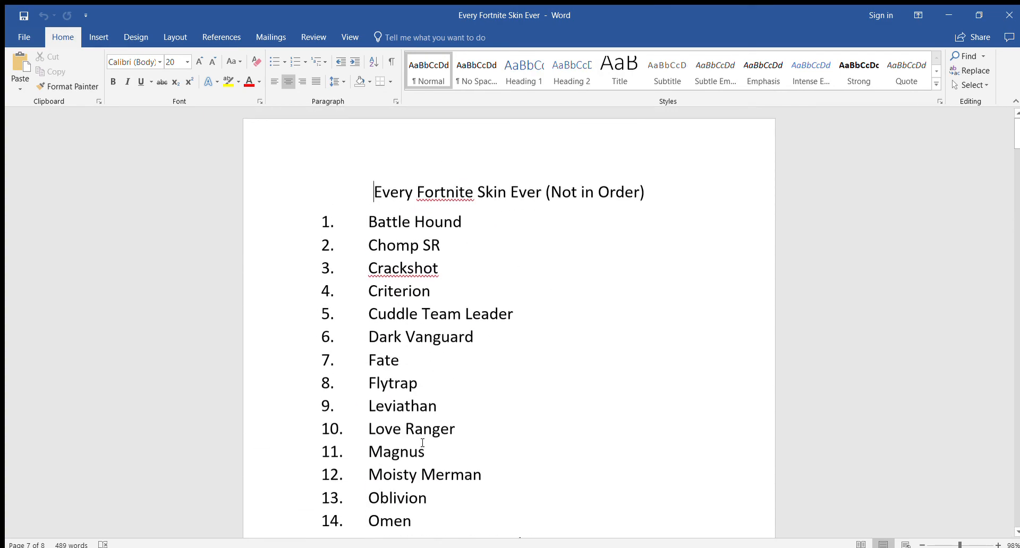
Step: Scroll down again until entries 103–119, Radiant Striker to Devastator, are in view
scroll("down", 3)
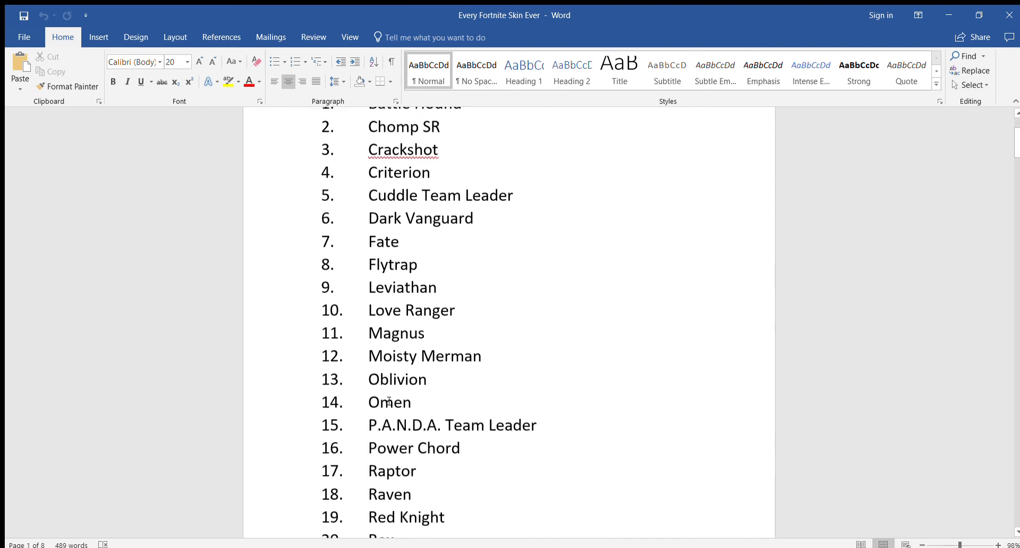
scroll("down", 3)
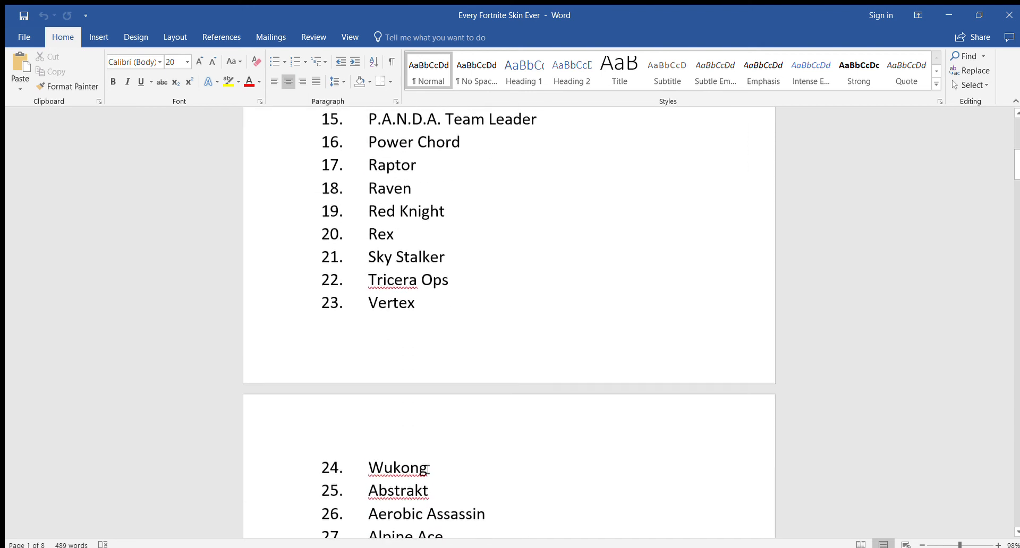
scroll("down", 3)
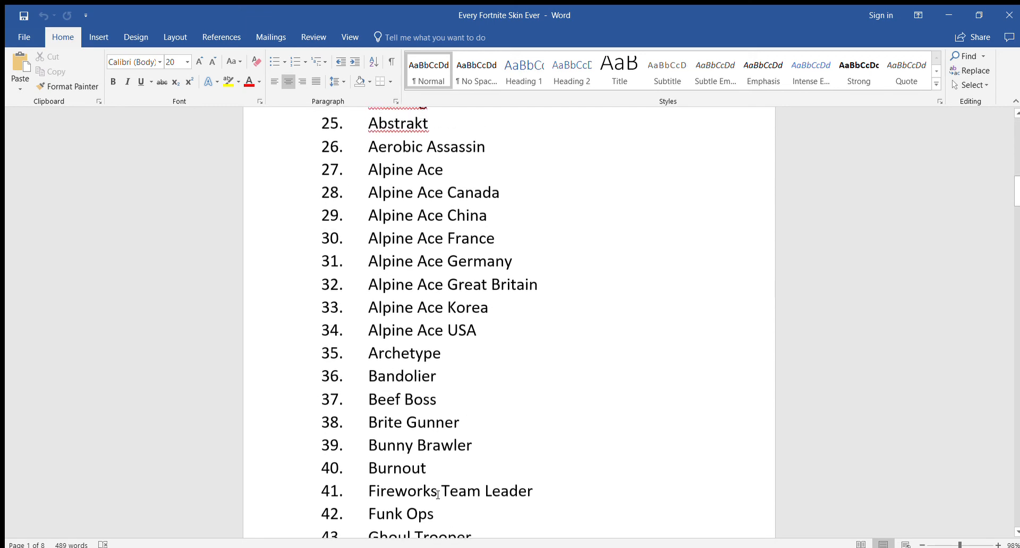
scroll("down", 3)
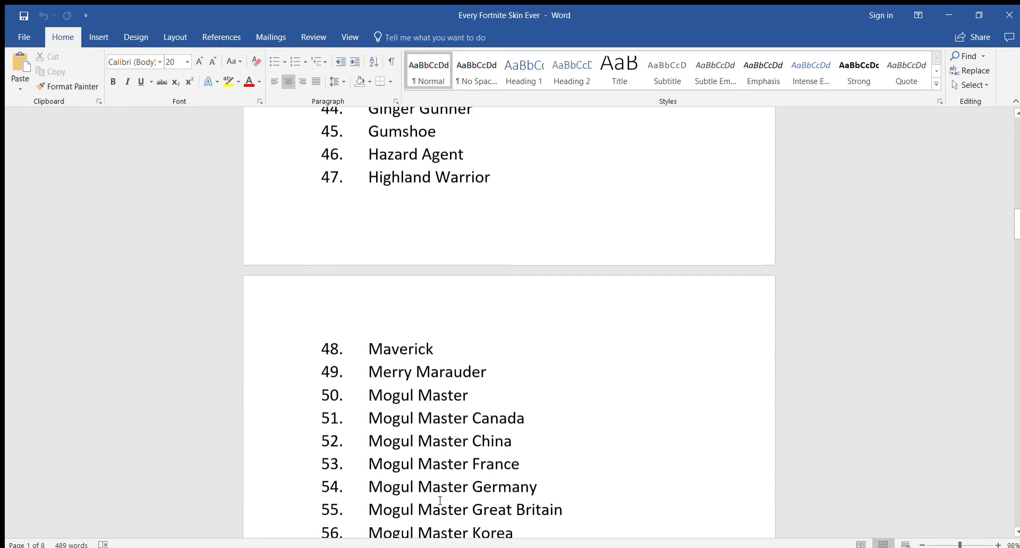
scroll("down", 3)
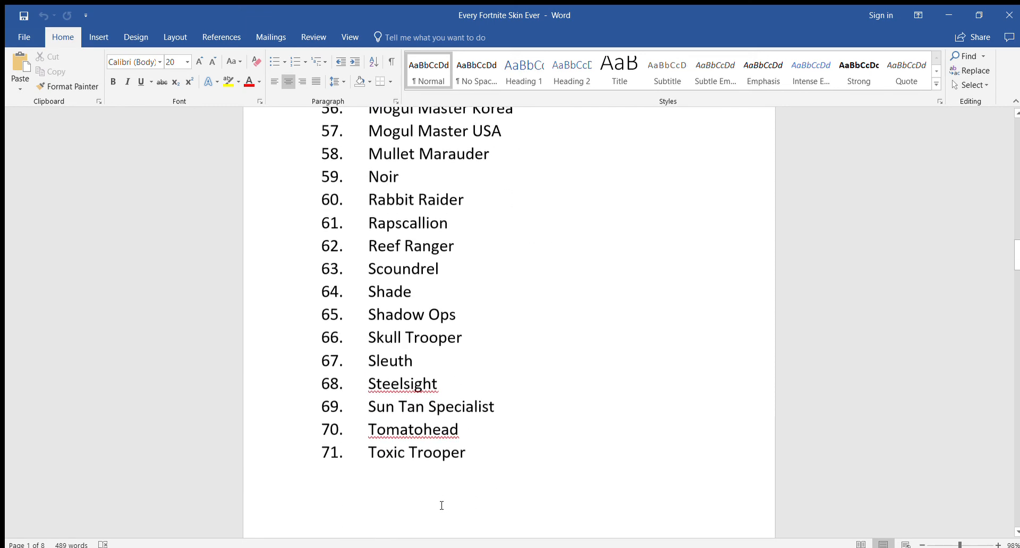
scroll("down", 3)
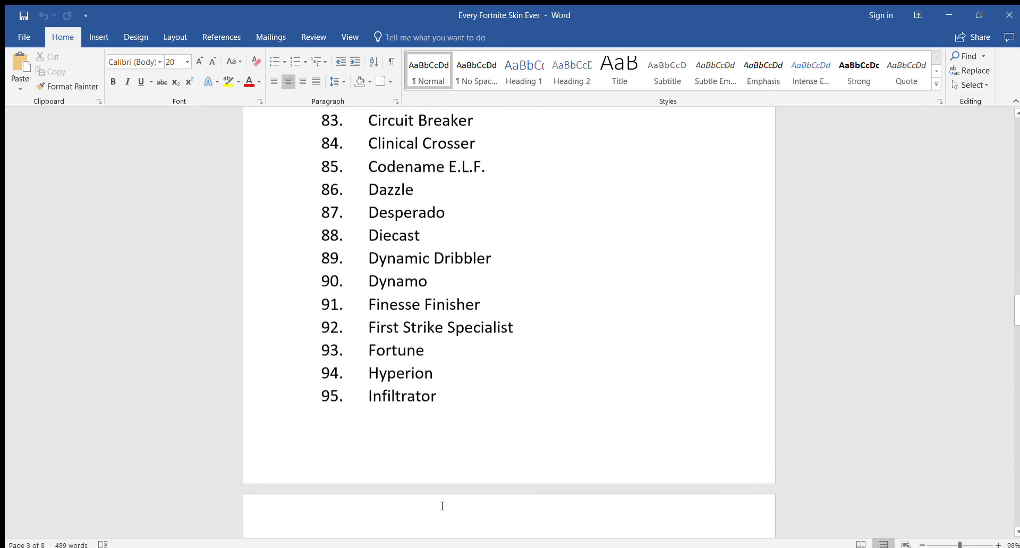
scroll("down", 3)
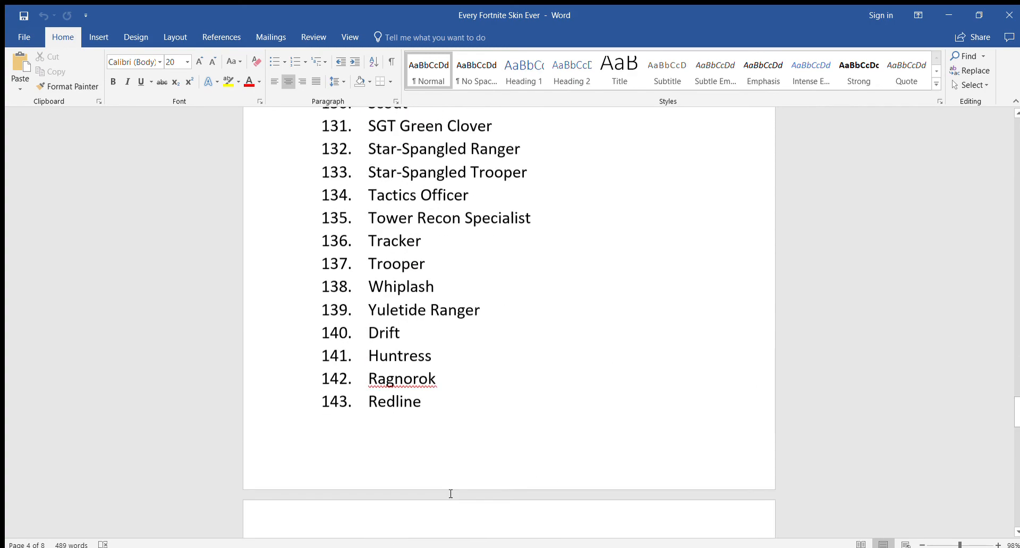
scroll("down", 3)
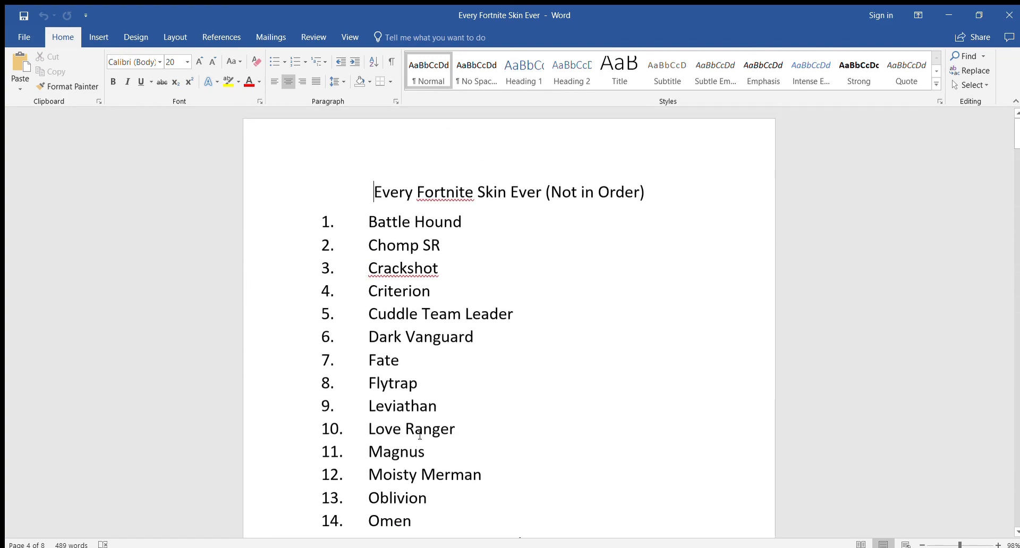
scroll("down", 3)
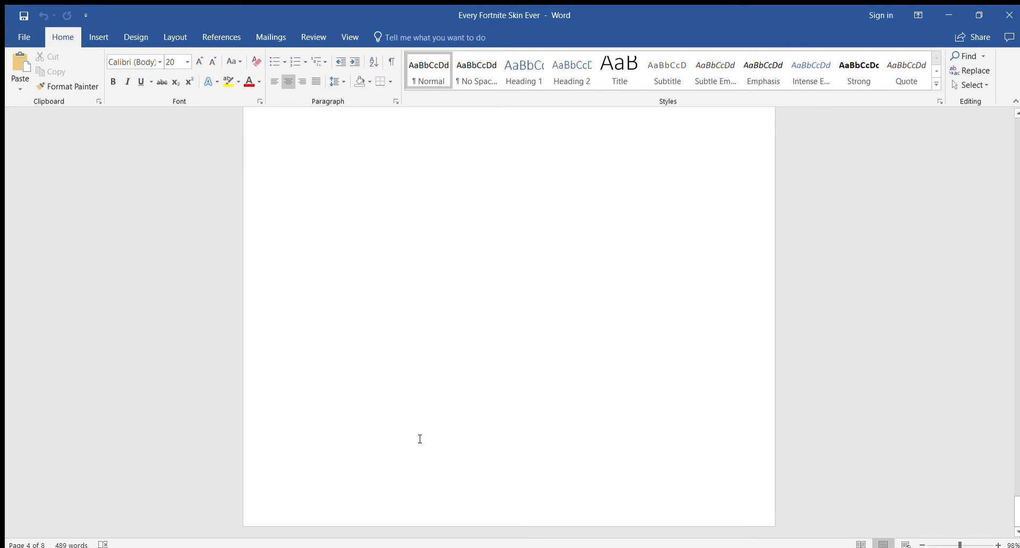
scroll("down", 3)
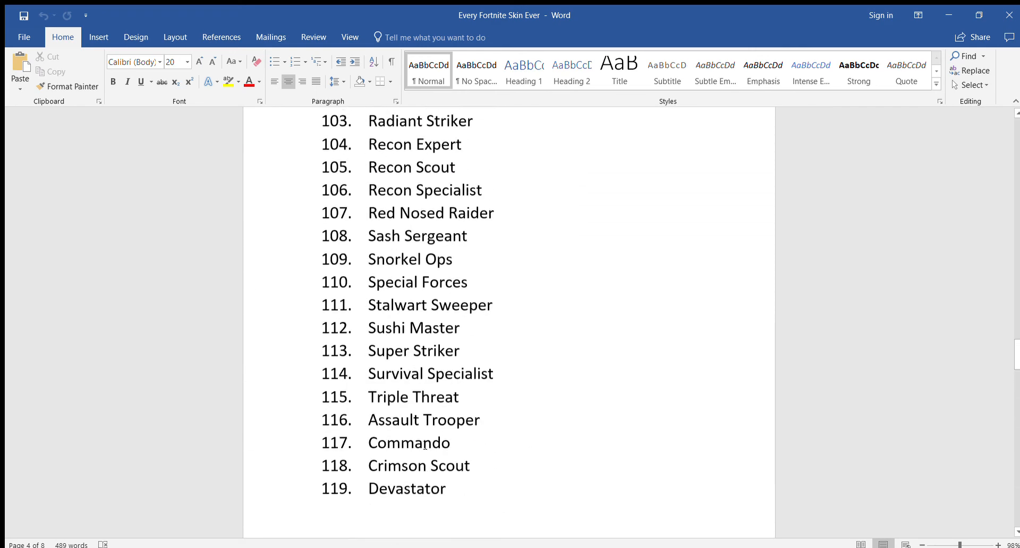